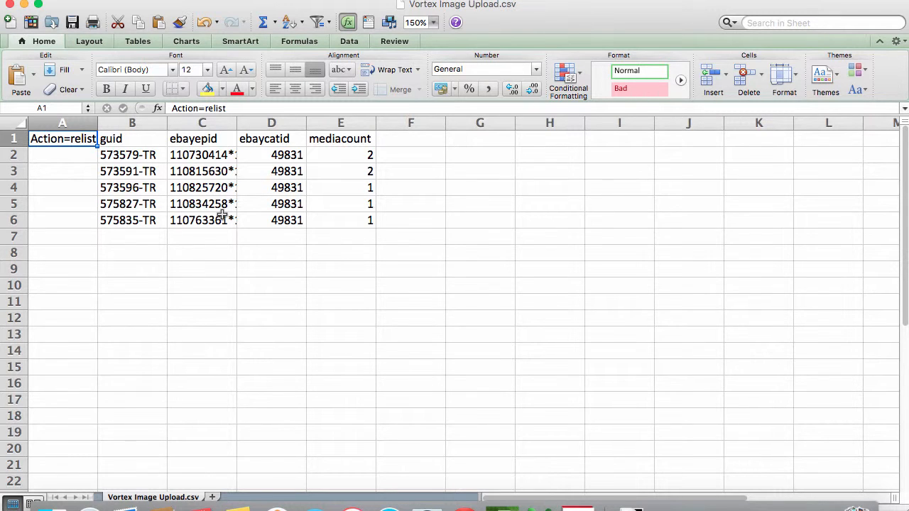
# Review the Action=relist, guid and ebayepid headers, then the media1 image URL column in the guide.
pyautogui.click(132, 138)
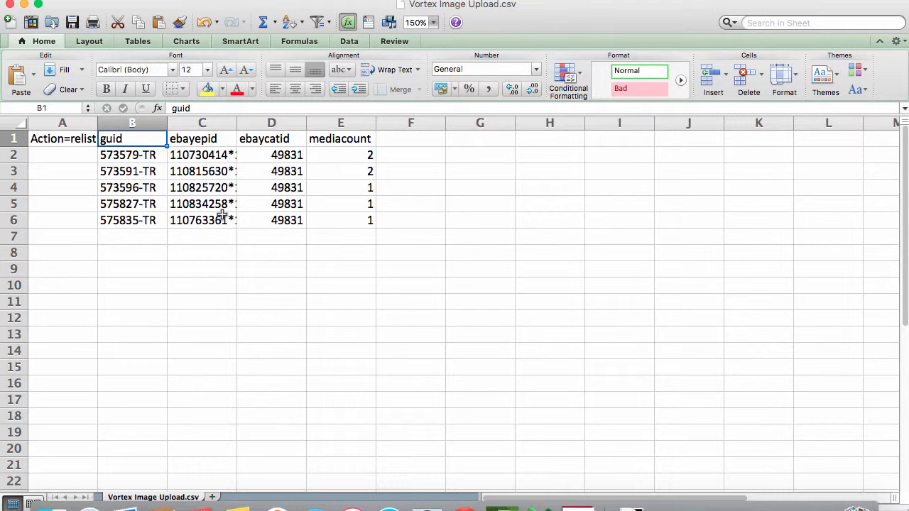
pyautogui.click(202, 138)
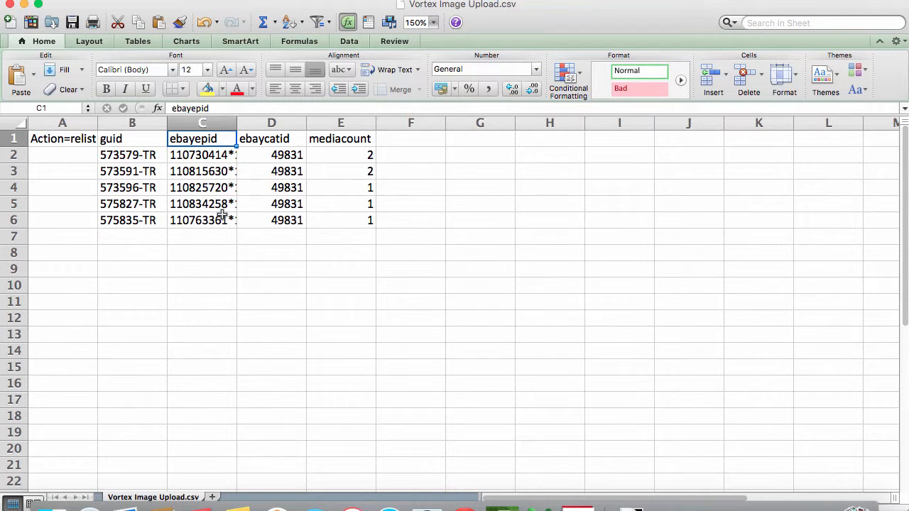
pyautogui.click(202, 155)
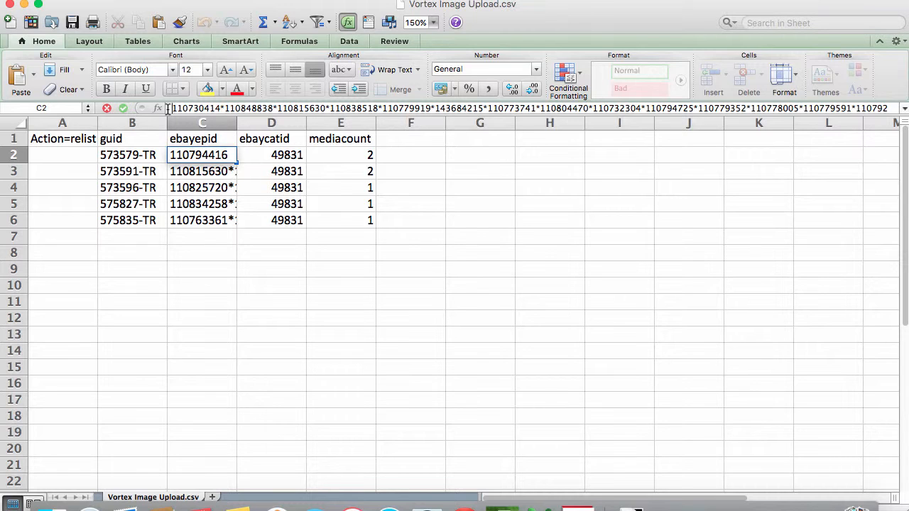
pyautogui.moveTo(274, 137)
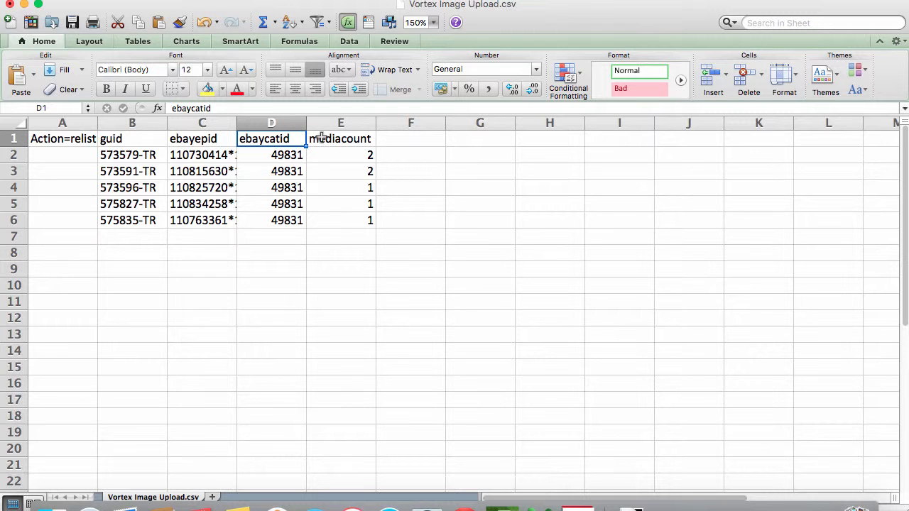
pyautogui.click(340, 138)
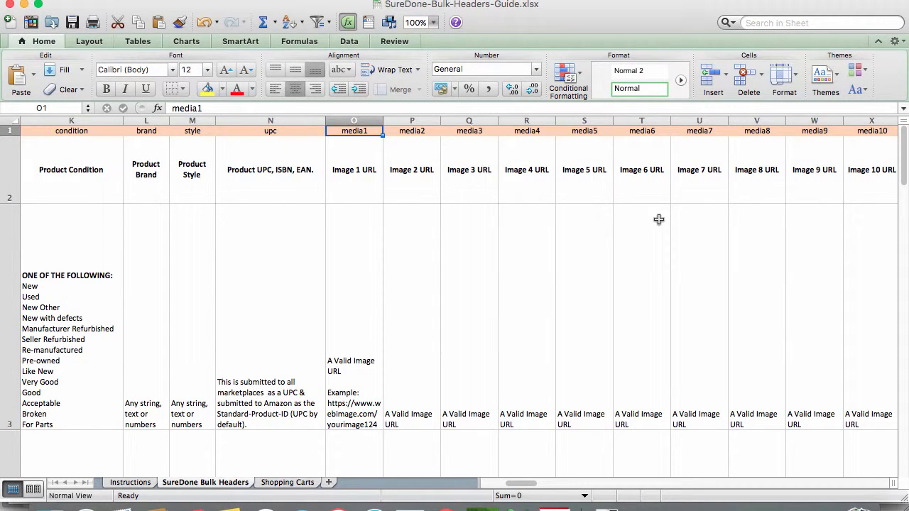
# Examine the media2 image URL header before returning to the Vortex Image Upload sheet.
pyautogui.click(412, 131)
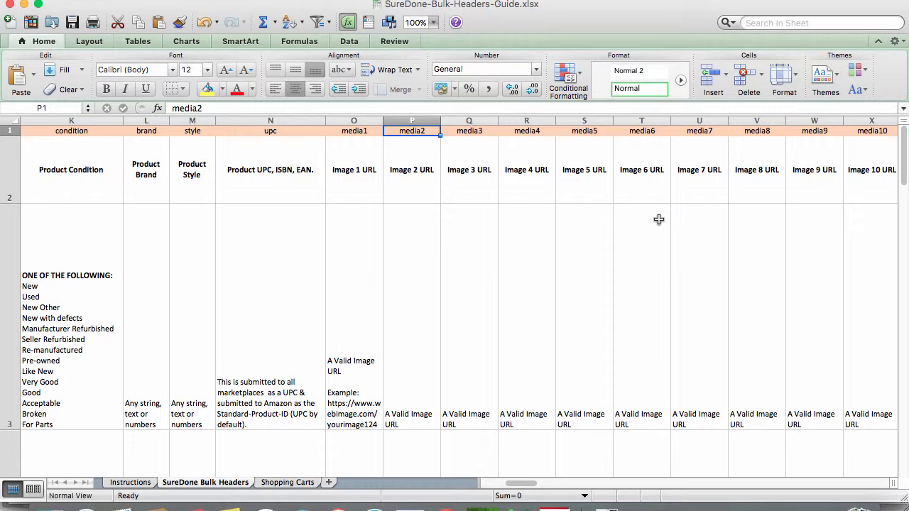
pyautogui.moveTo(652, 488)
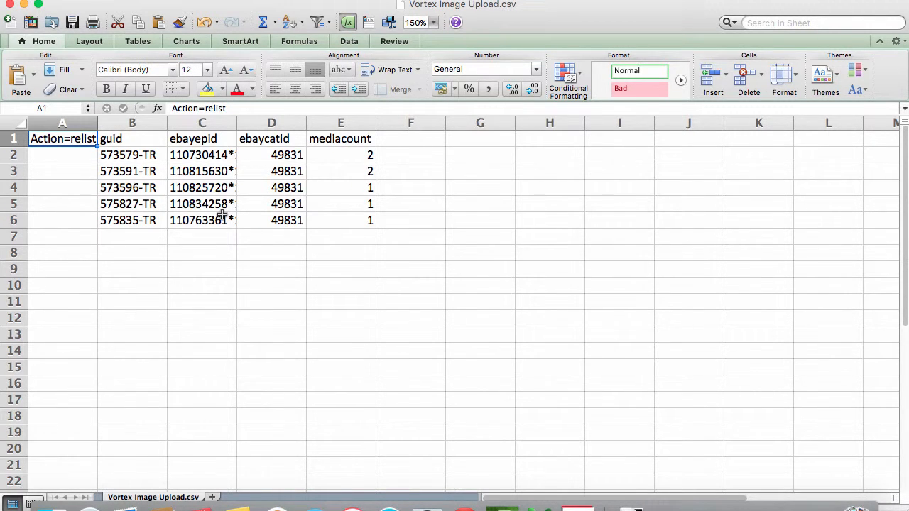
# Show the Vortex 520 images folder as thumbnails and place it beside the spreadsheet.
pyautogui.click(341, 139)
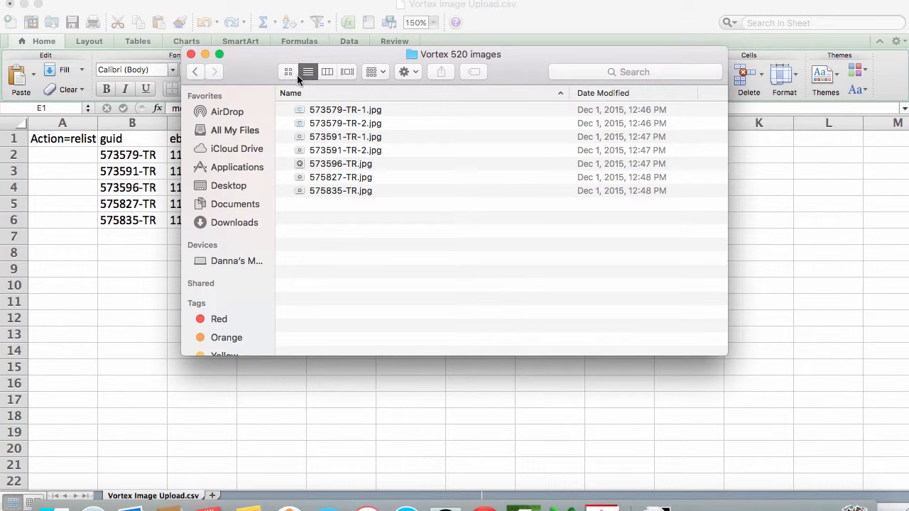
pyautogui.click(288, 71)
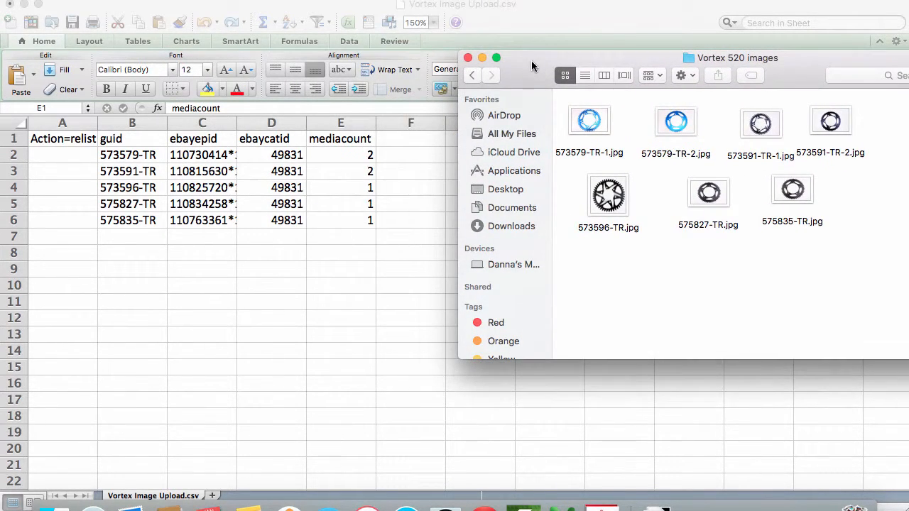
pyautogui.moveTo(533, 58); pyautogui.dragTo(455, 51)
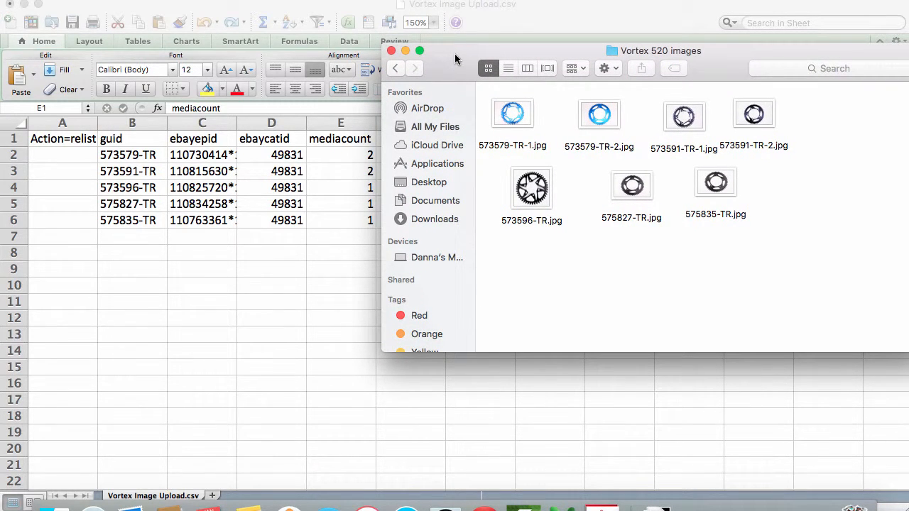
pyautogui.moveTo(462, 71)
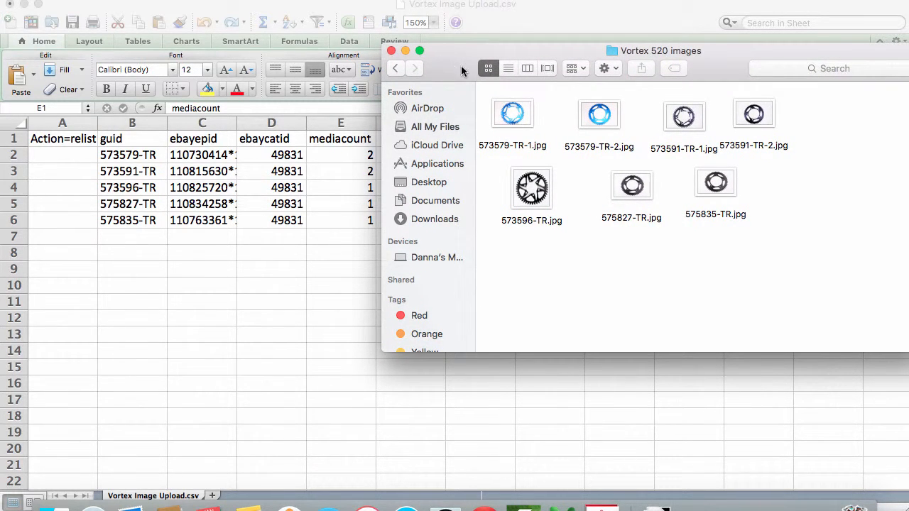
pyautogui.moveTo(543, 145)
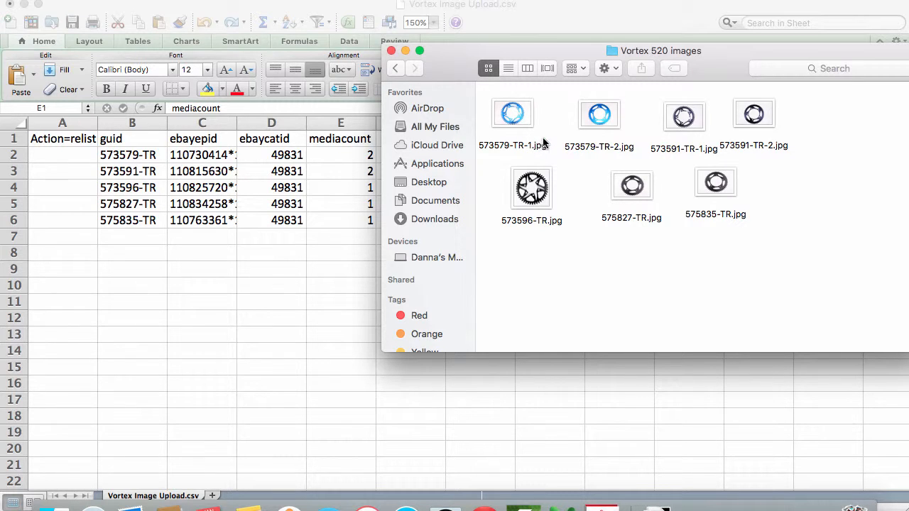
pyautogui.moveTo(538, 99)
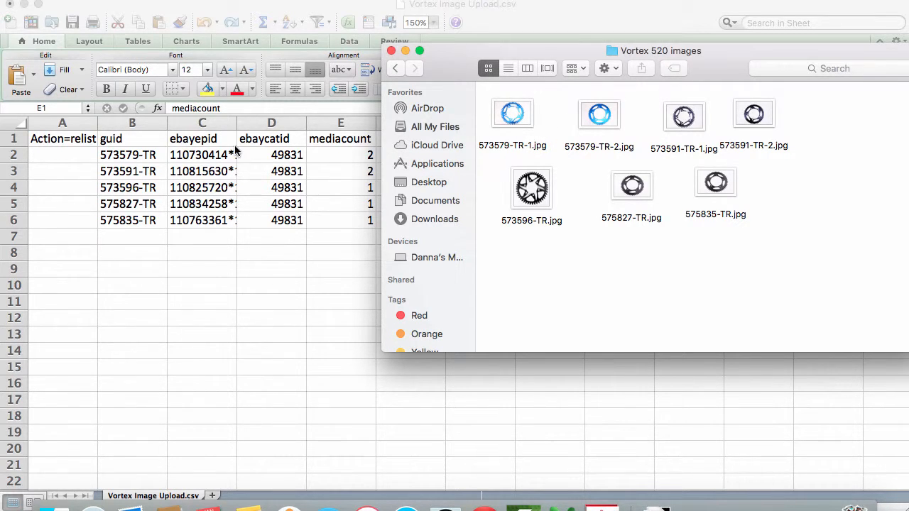
pyautogui.click(131, 155)
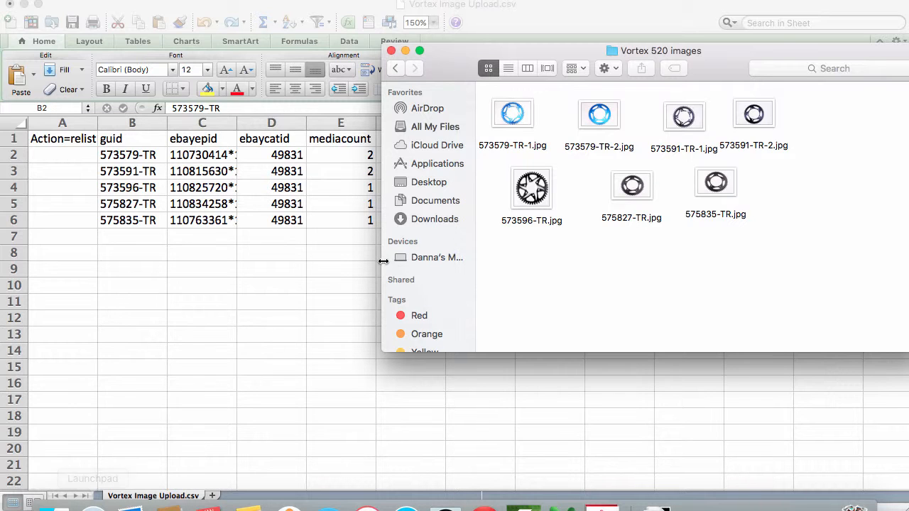
pyautogui.moveTo(405, 164)
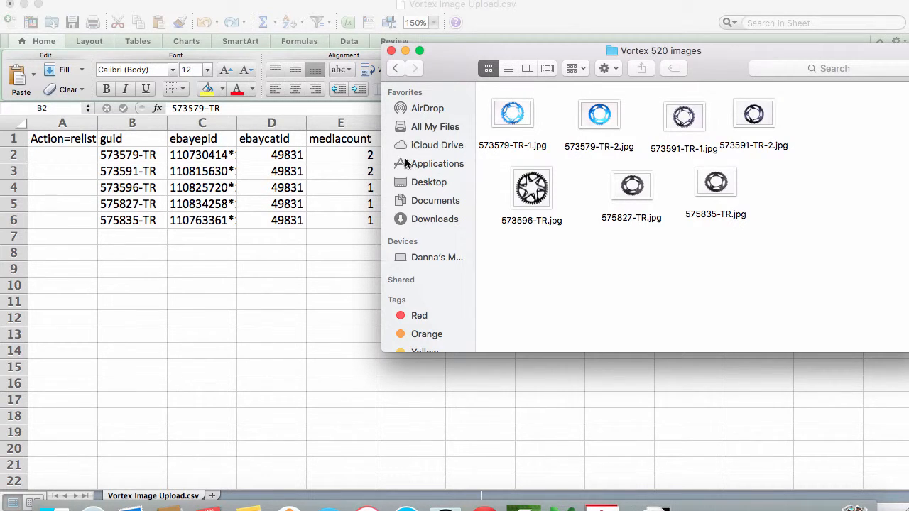
pyautogui.moveTo(325, 159)
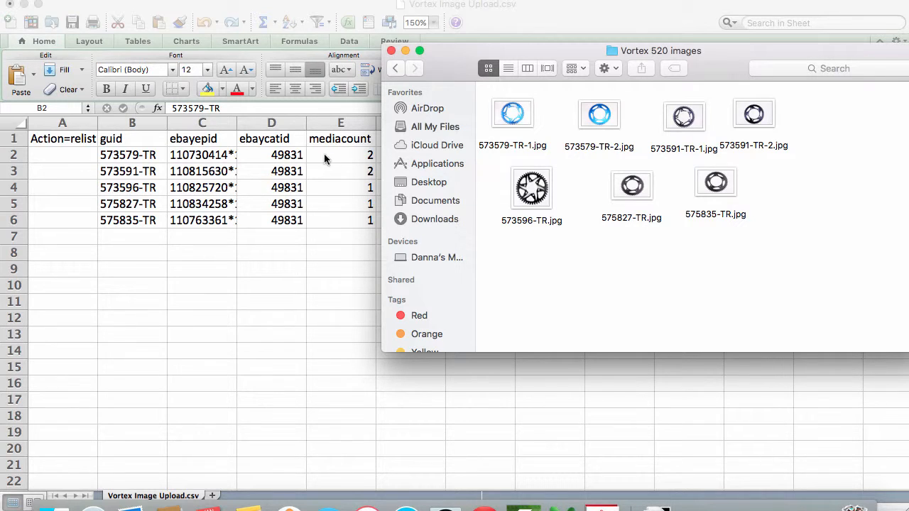
pyautogui.moveTo(348, 169)
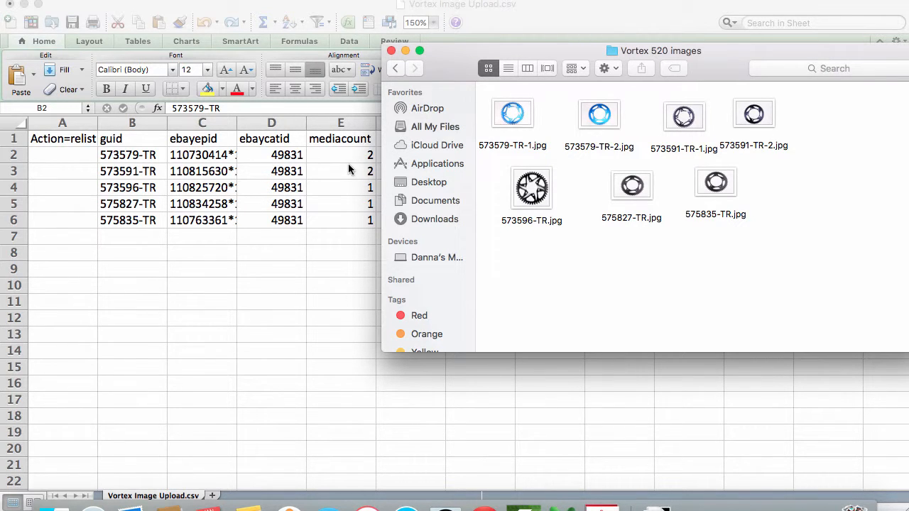
pyautogui.moveTo(536, 159)
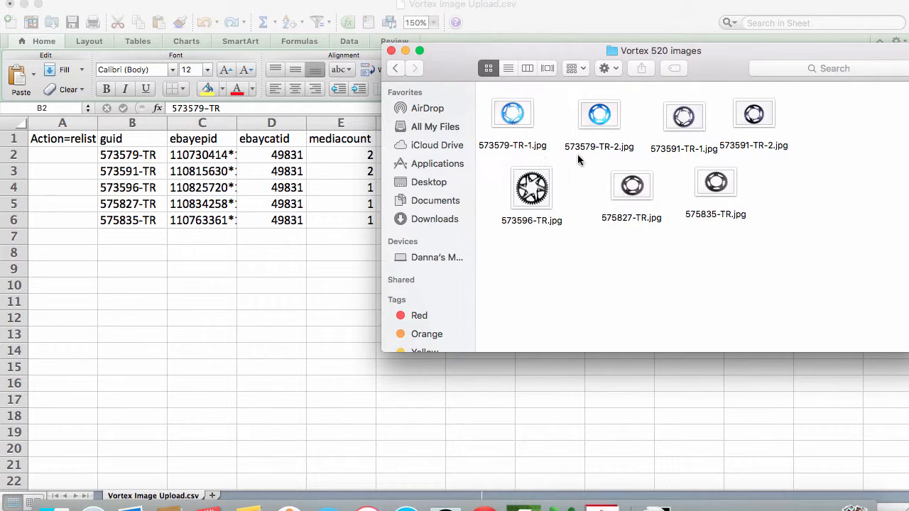
pyautogui.moveTo(595, 97)
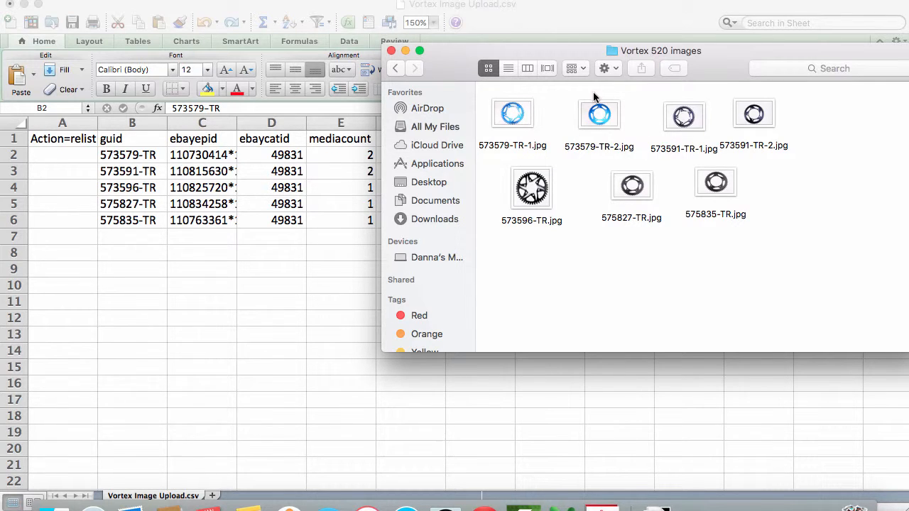
pyautogui.moveTo(485, 134)
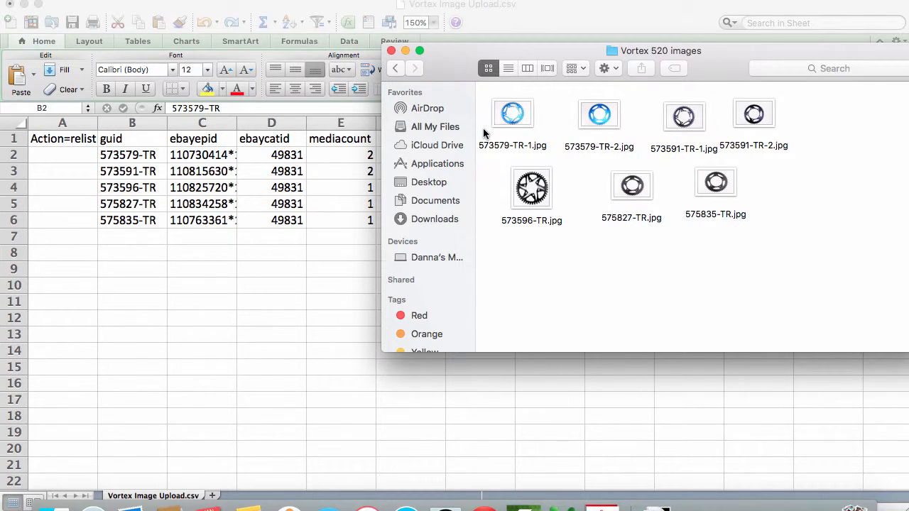
pyautogui.moveTo(617, 162)
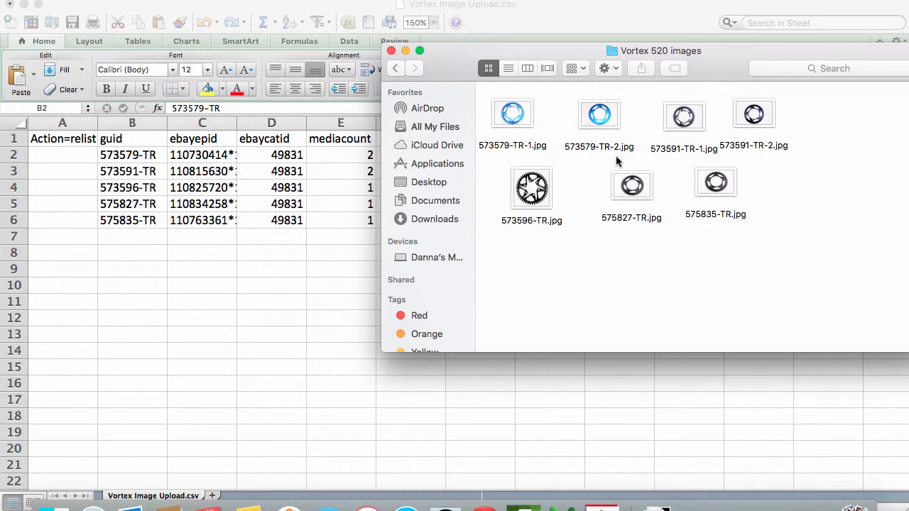
pyautogui.moveTo(168, 187)
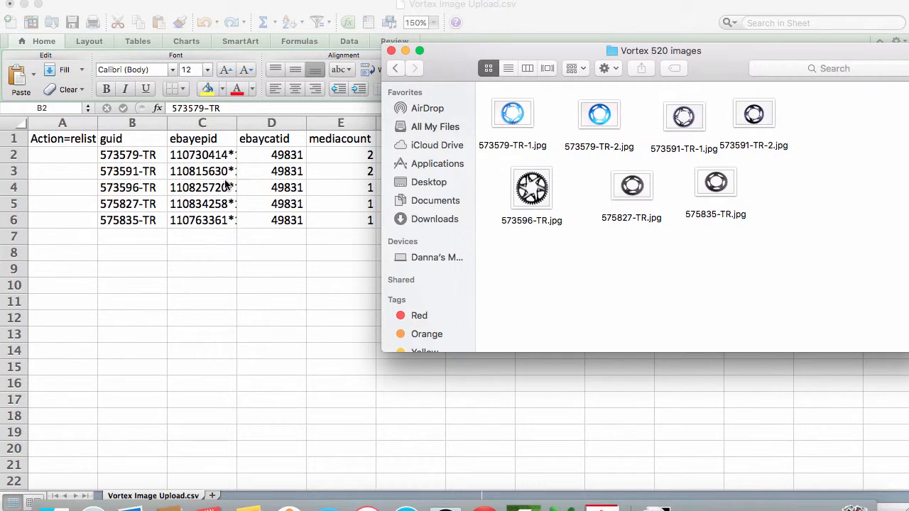
pyautogui.moveTo(355, 179)
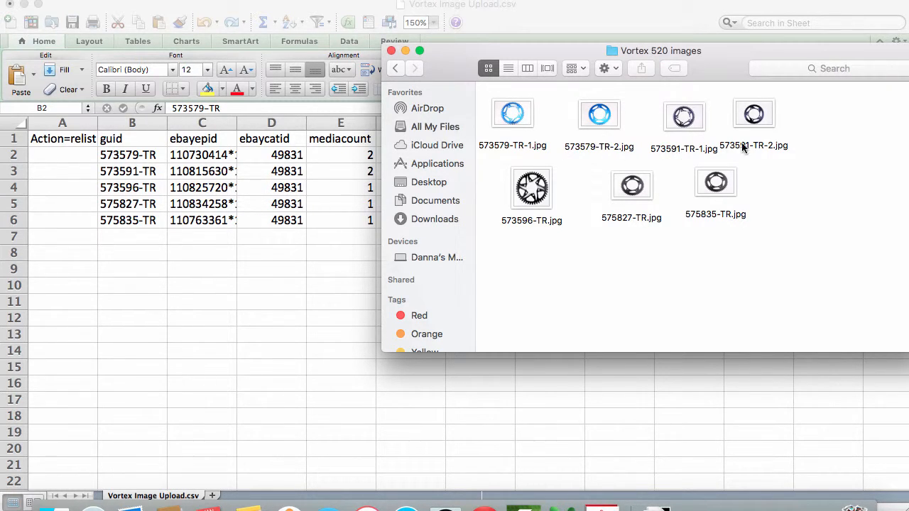
pyautogui.moveTo(802, 146)
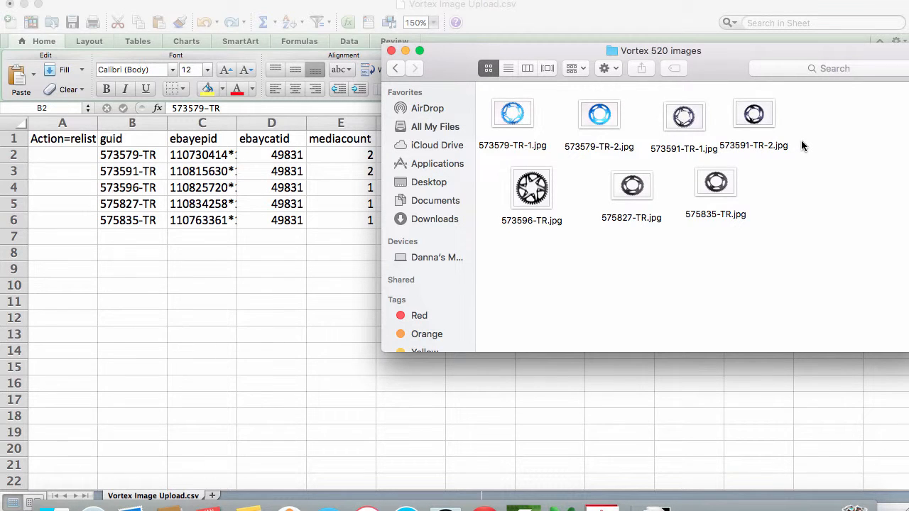
pyautogui.moveTo(561, 179)
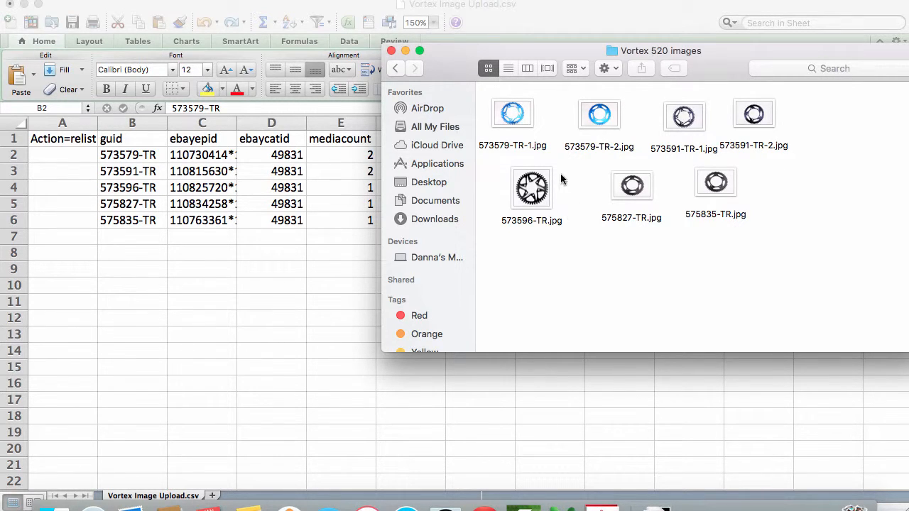
pyautogui.moveTo(342, 212)
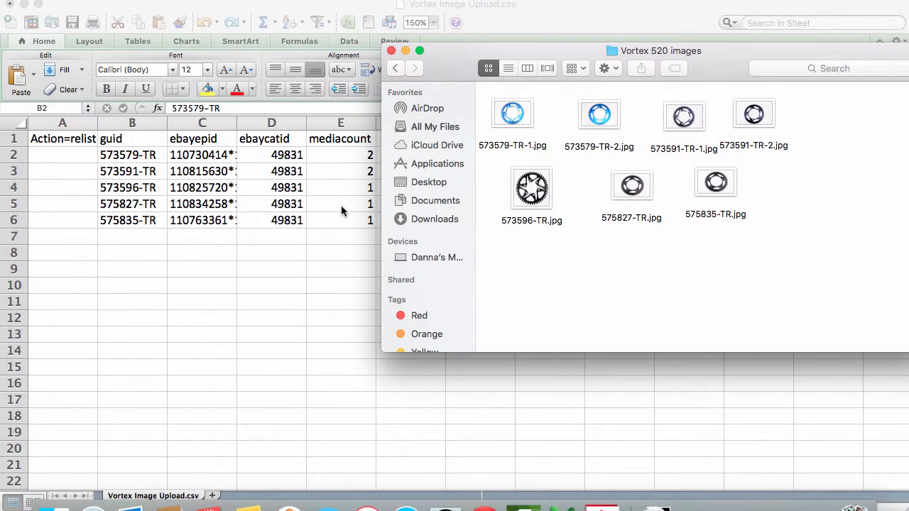
pyautogui.moveTo(437, 178)
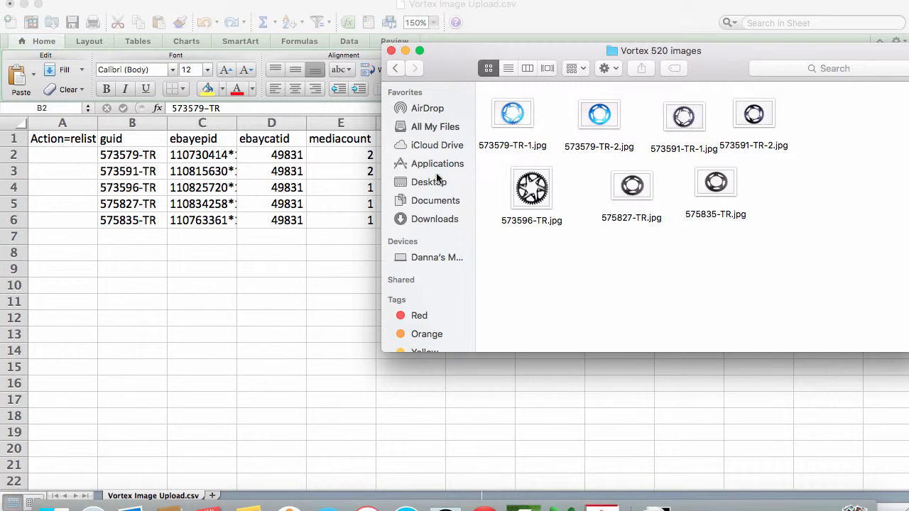
pyautogui.moveTo(289, 236)
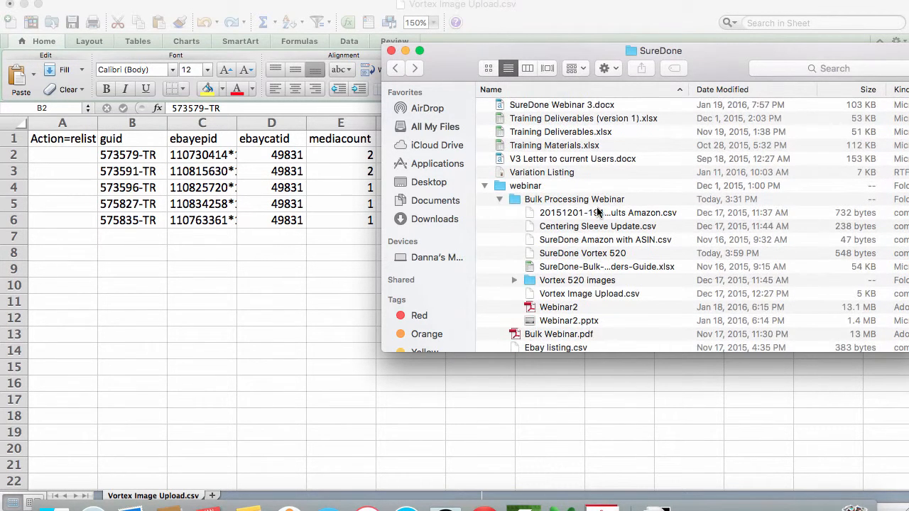
pyautogui.moveTo(576, 281)
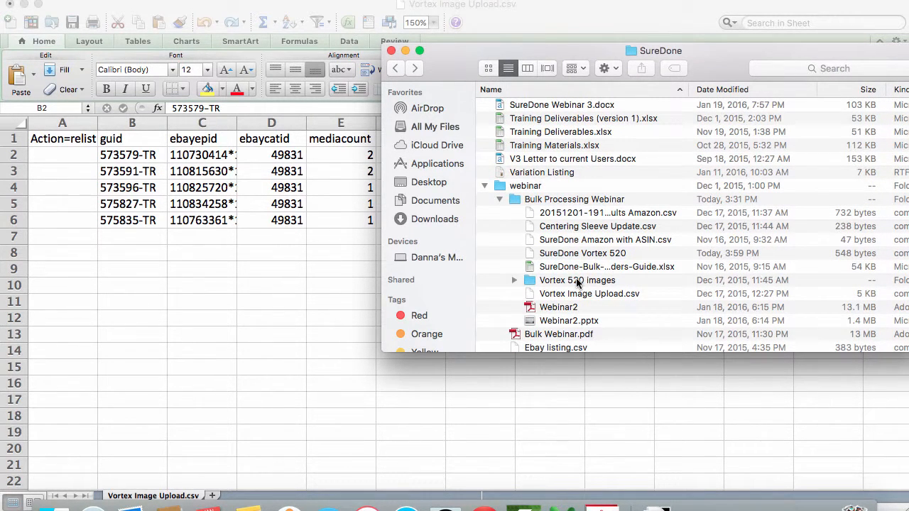
# Compress the Vortex 520 images folder into a zip archive.
pyautogui.rightClick(576, 280)
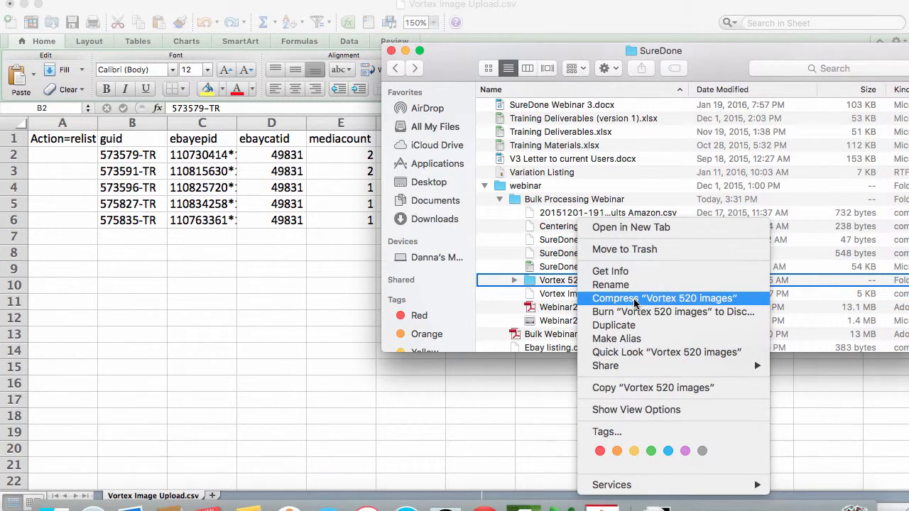
pyautogui.click(664, 298)
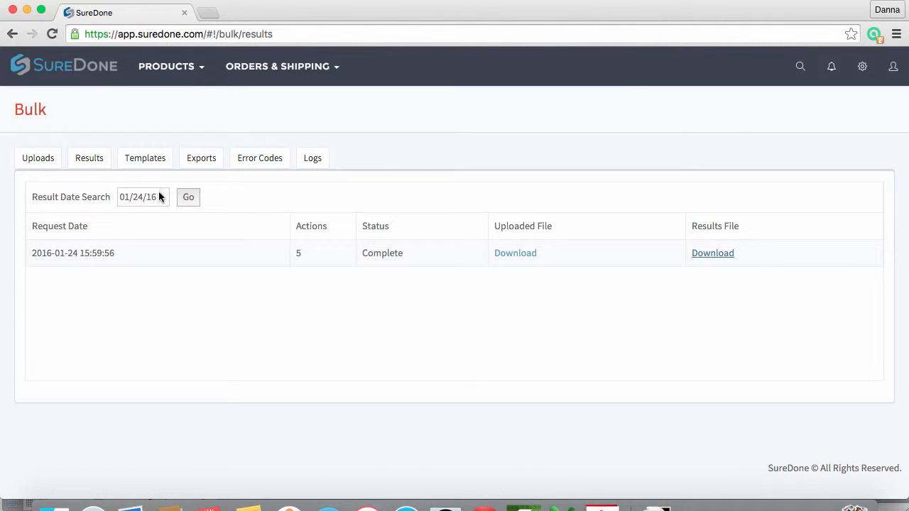
# Attach Vortex Image Upload.csv as the product file on the bulk uploads form.
pyautogui.click(38, 158)
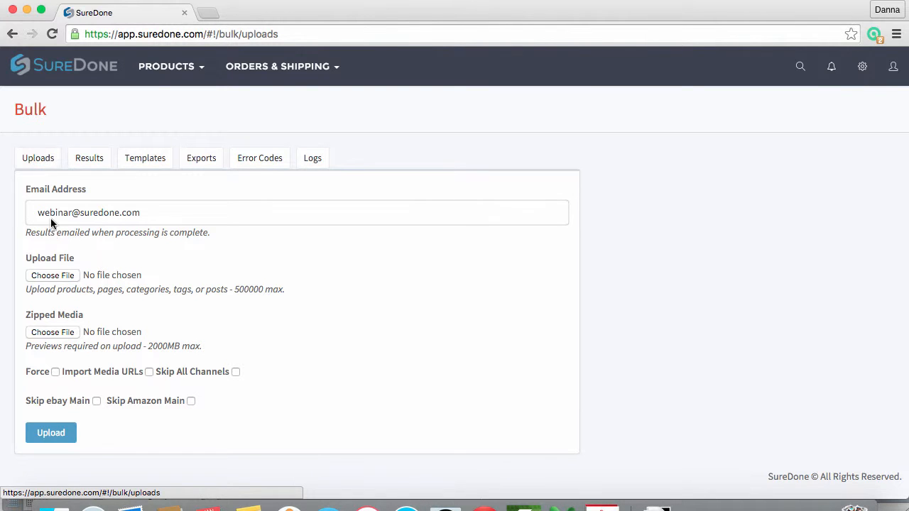
pyautogui.click(52, 275)
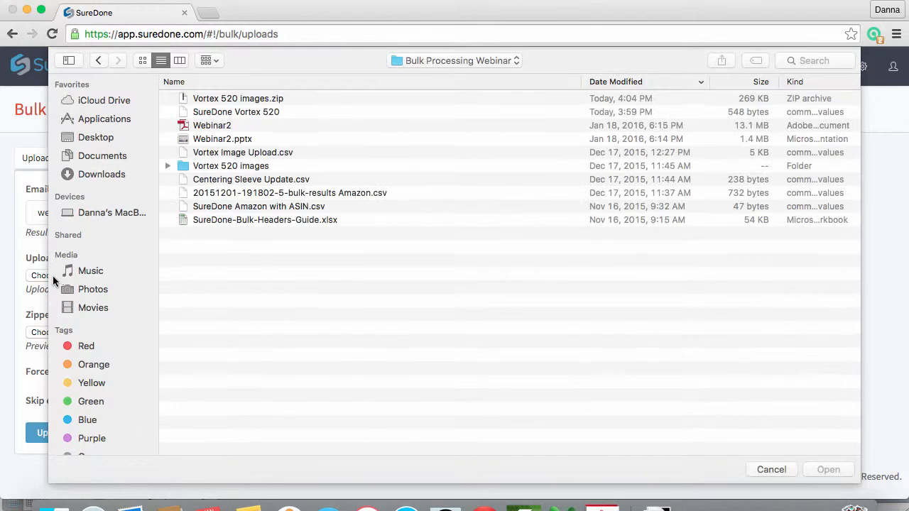
pyautogui.click(243, 153)
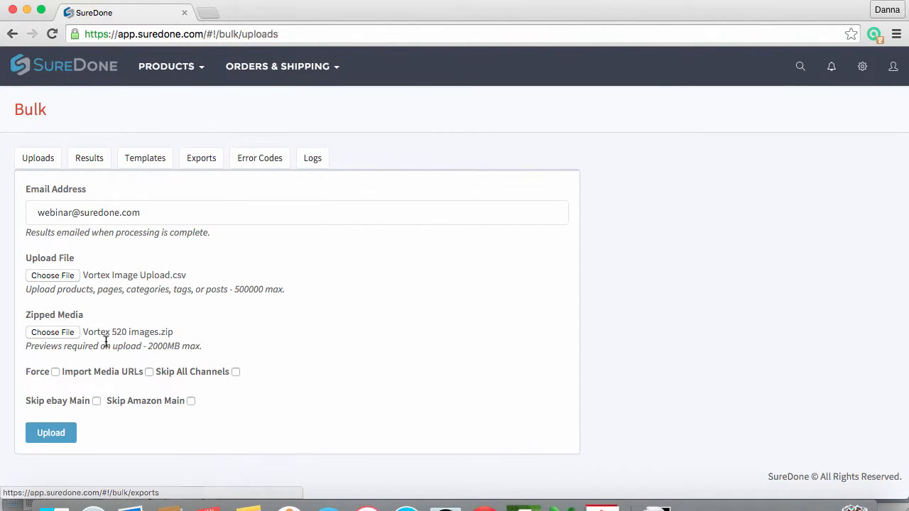
pyautogui.moveTo(67, 380)
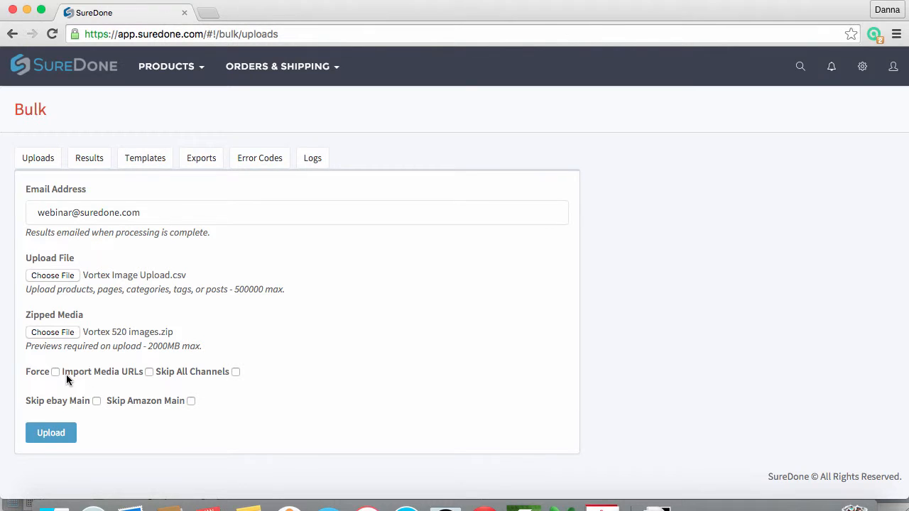
pyautogui.moveTo(77, 380)
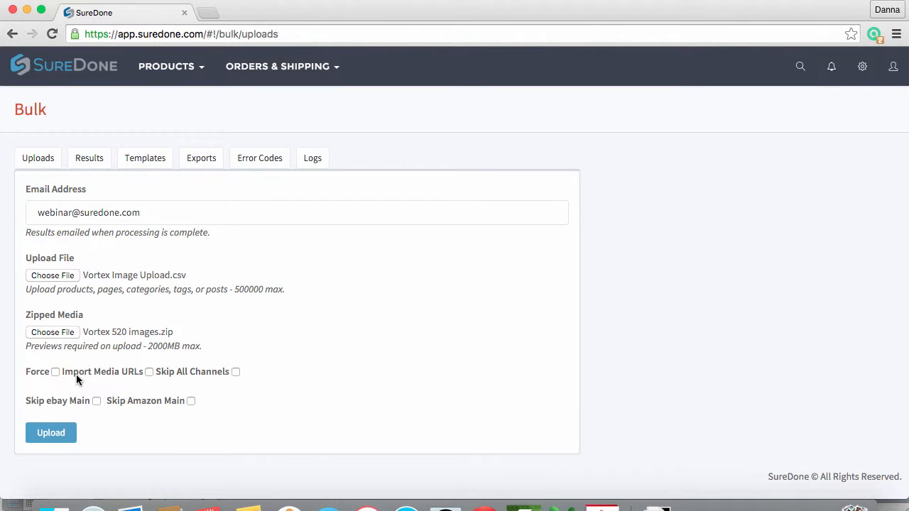
pyautogui.moveTo(87, 380)
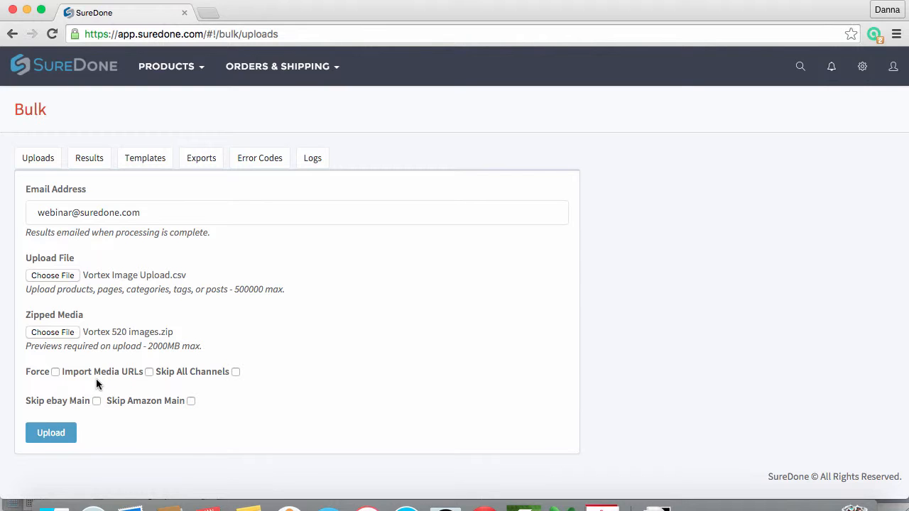
pyautogui.moveTo(114, 389)
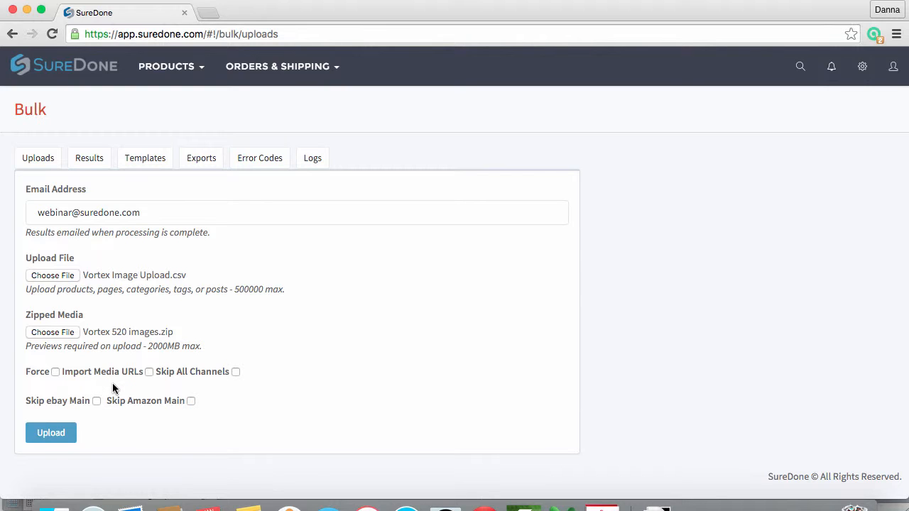
pyautogui.moveTo(124, 388)
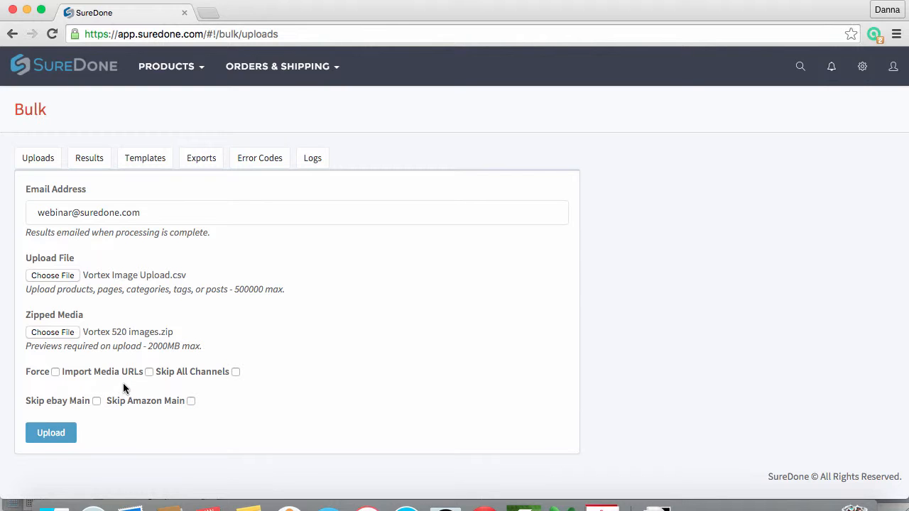
pyautogui.moveTo(131, 387)
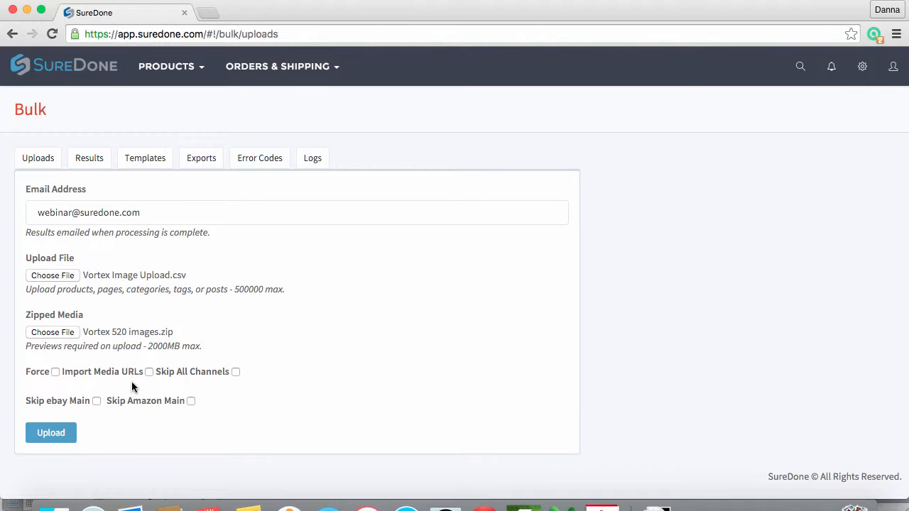
pyautogui.moveTo(140, 386)
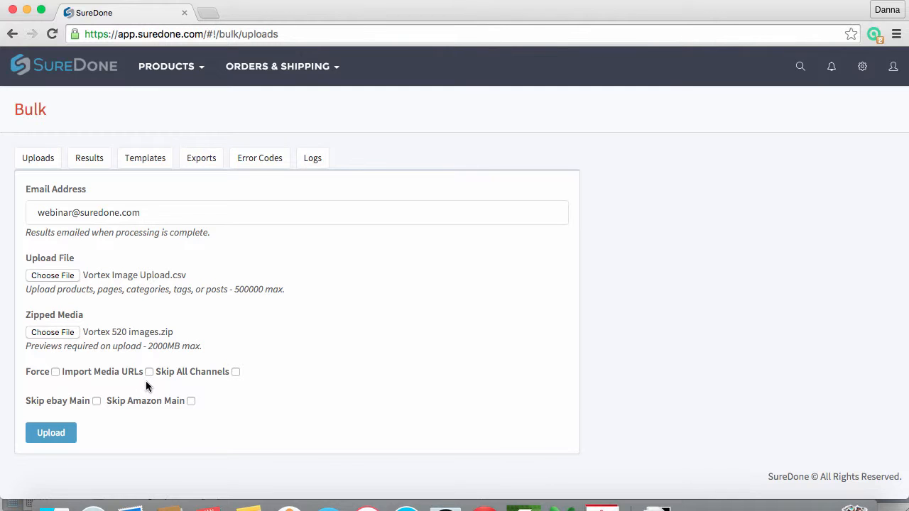
pyautogui.moveTo(199, 390)
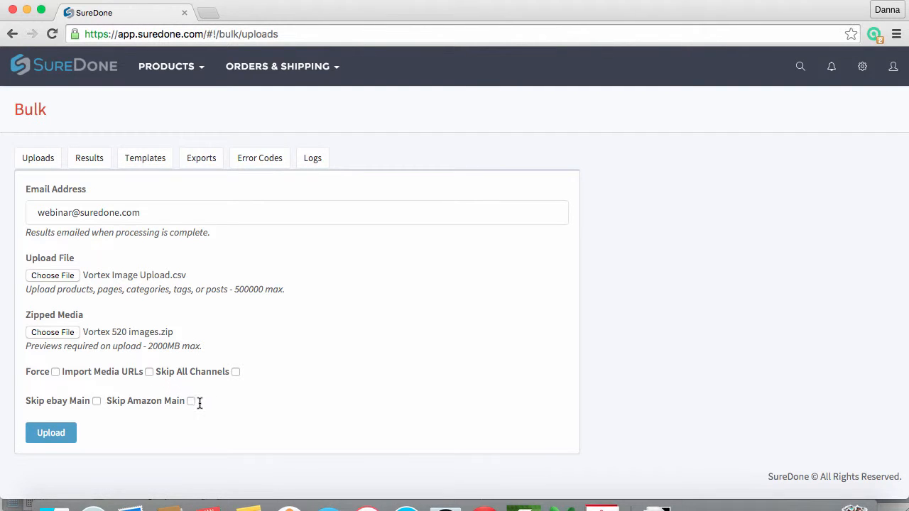
# Submit the bulk upload with Skip Amazon Main ticked and wait for processing.
pyautogui.click(191, 401)
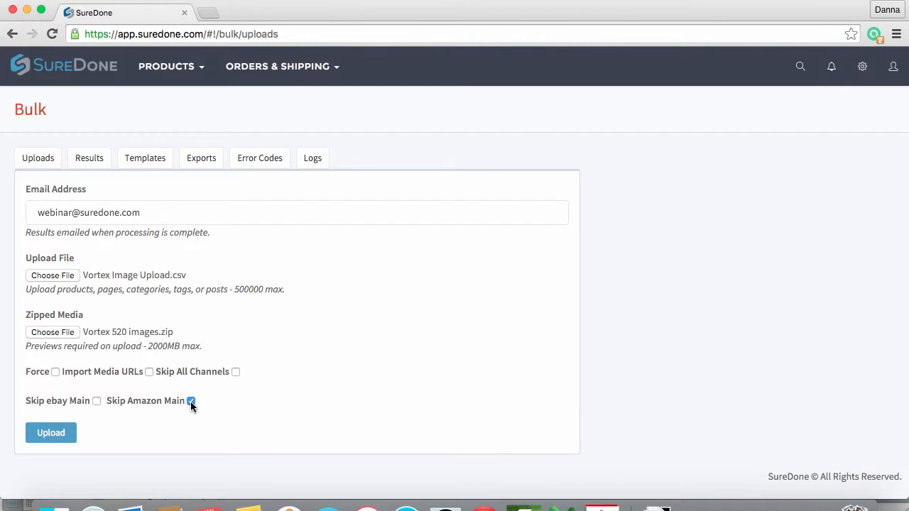
pyautogui.moveTo(51, 433)
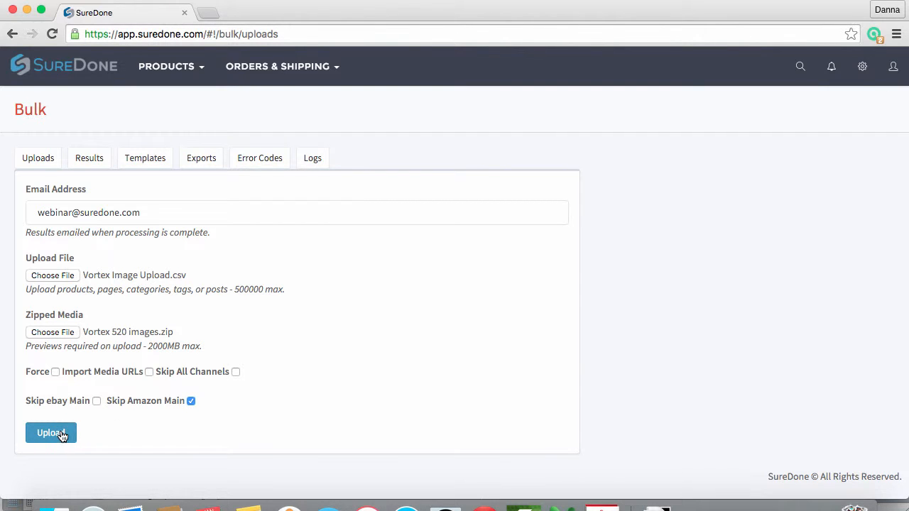
pyautogui.click(51, 433)
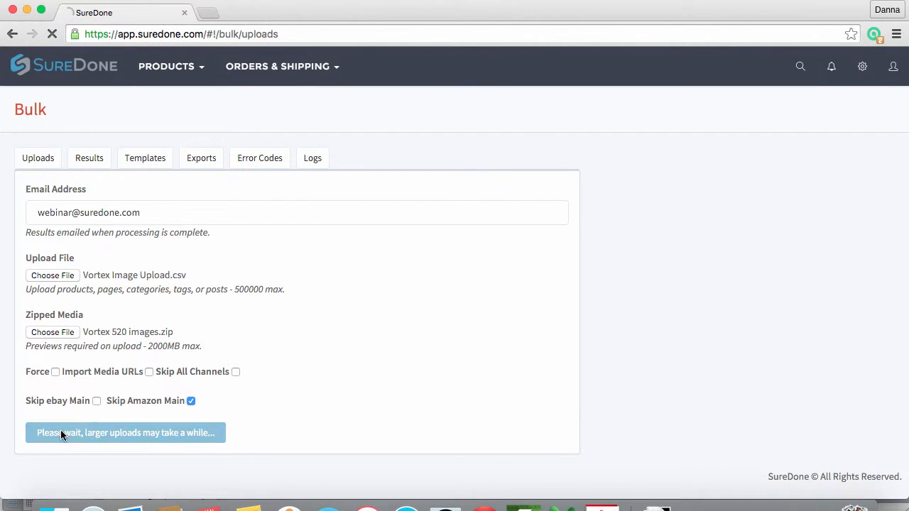
pyautogui.click(125, 432)
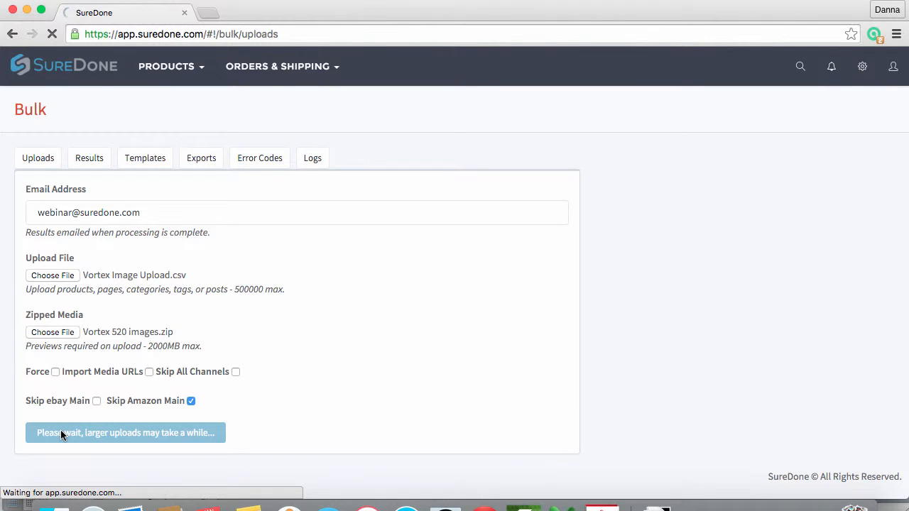
pyautogui.click(125, 433)
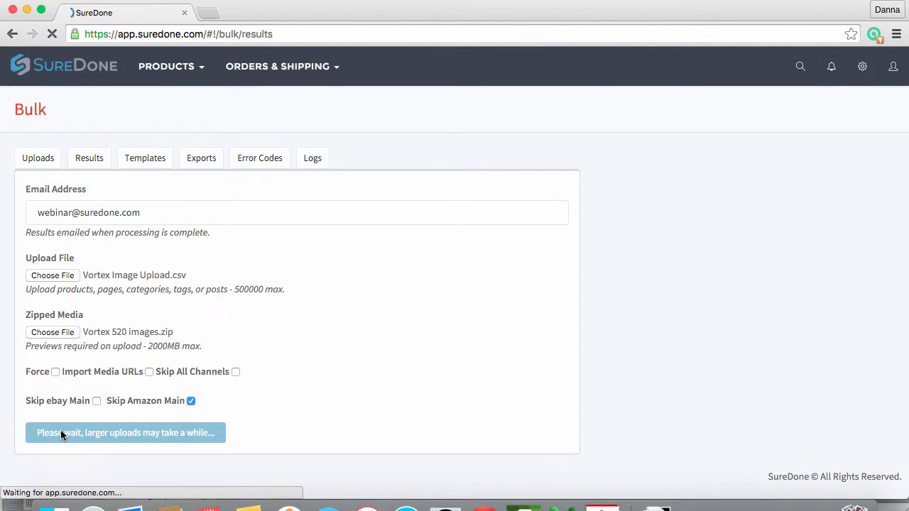
pyautogui.click(125, 433)
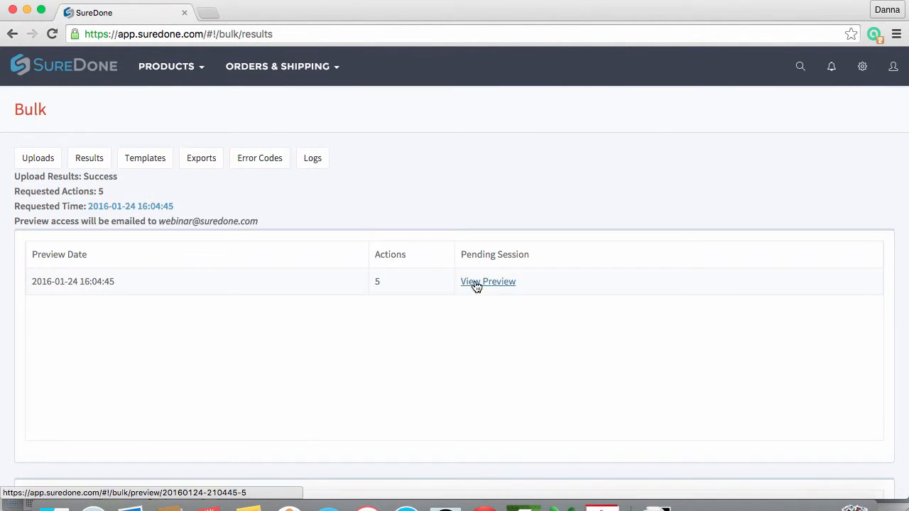
# Check the five RELIST rows and their seven sprocket images in the preview, then commit them.
pyautogui.click(488, 281)
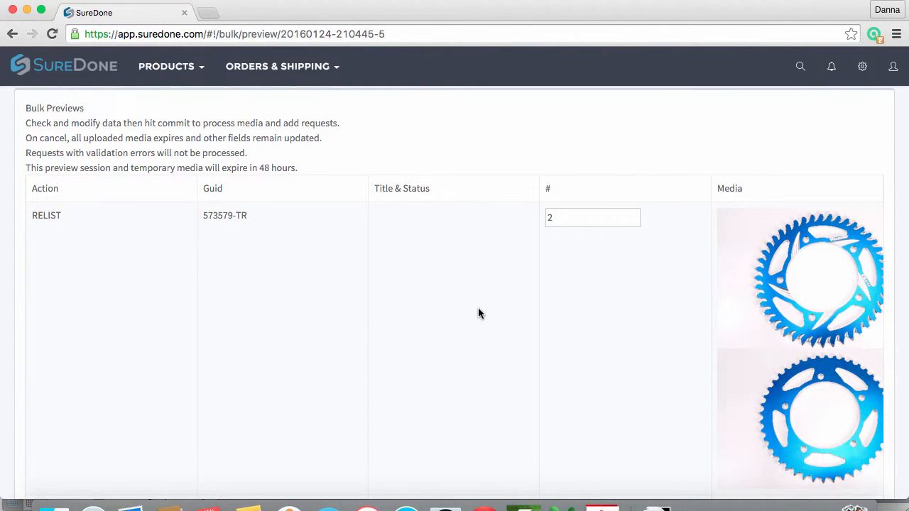
pyautogui.scroll(-3)
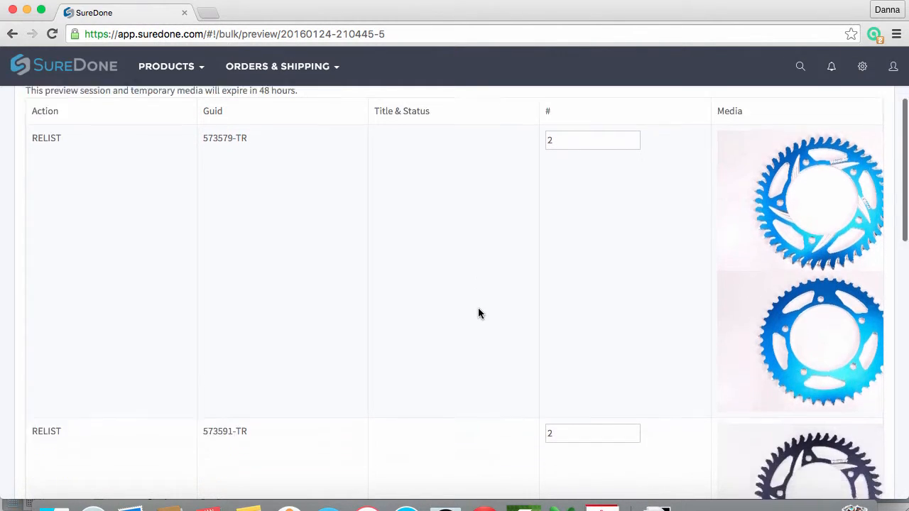
pyautogui.scroll(-3)
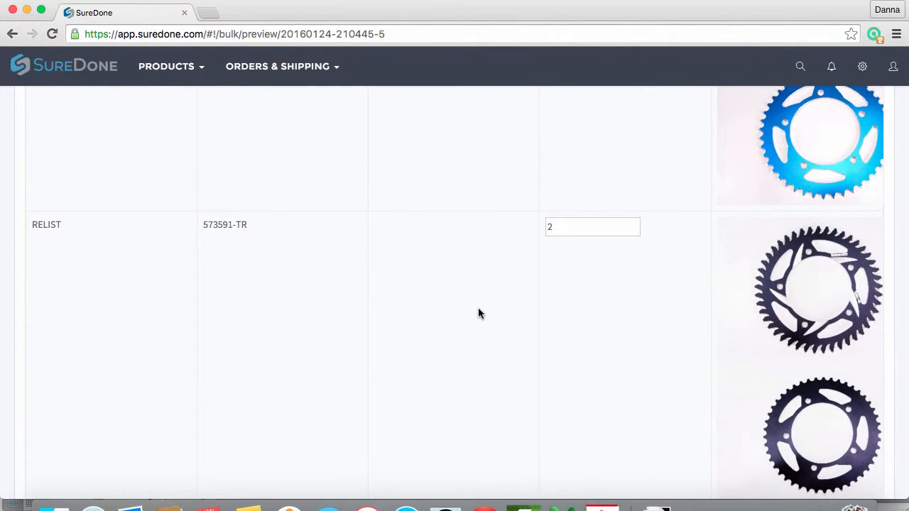
pyautogui.scroll(-3)
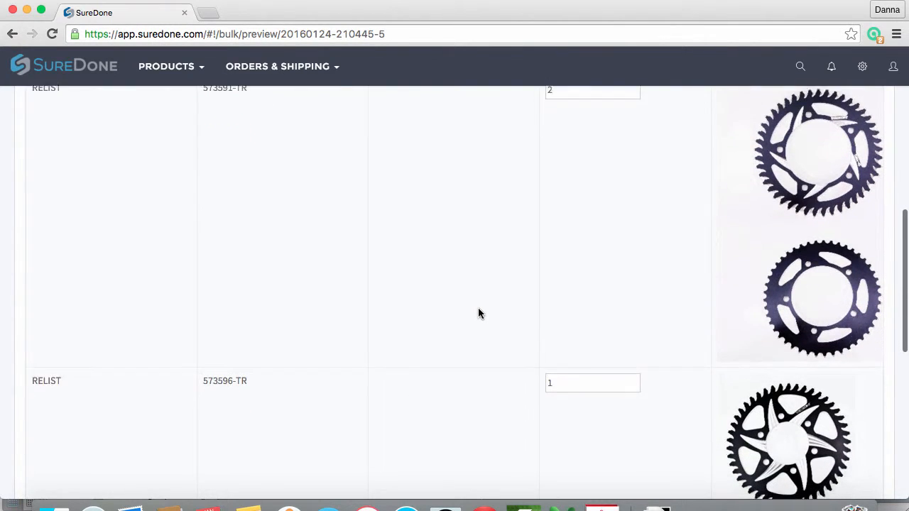
pyautogui.scroll(-3)
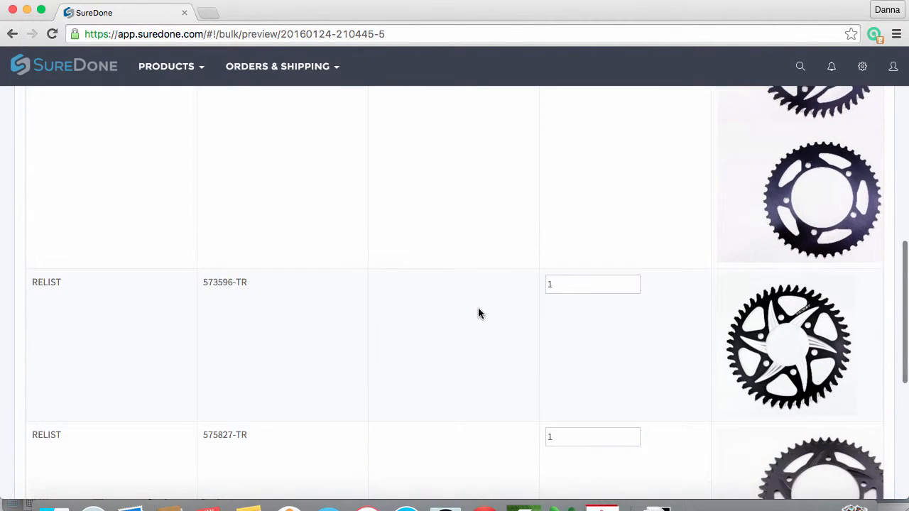
pyautogui.scroll(-3)
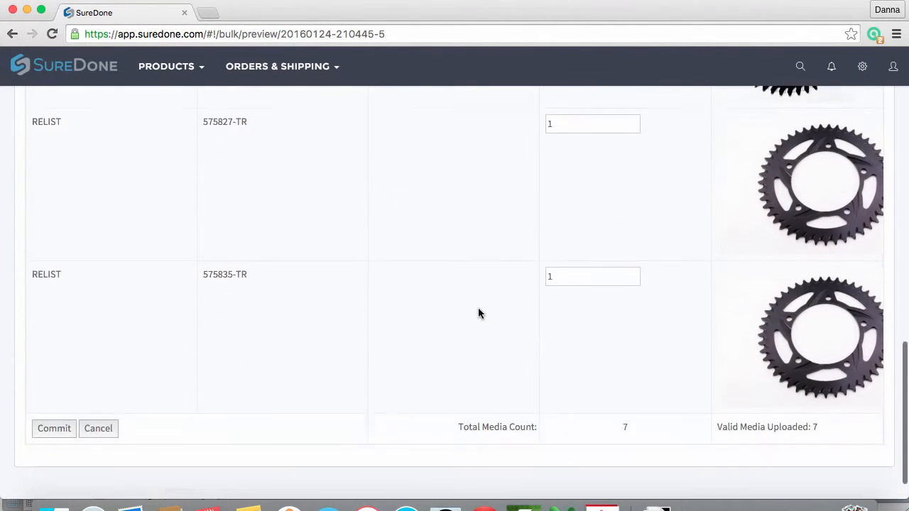
pyautogui.scroll(-3)
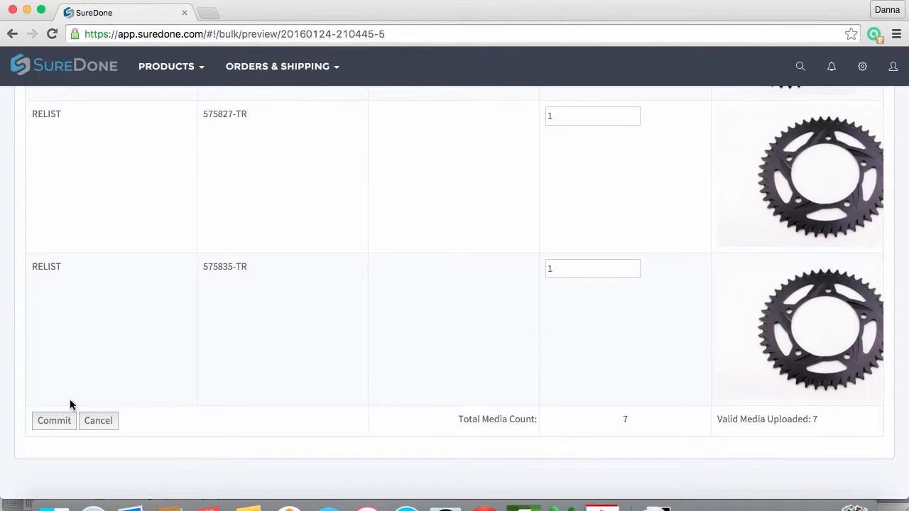
pyautogui.click(54, 421)
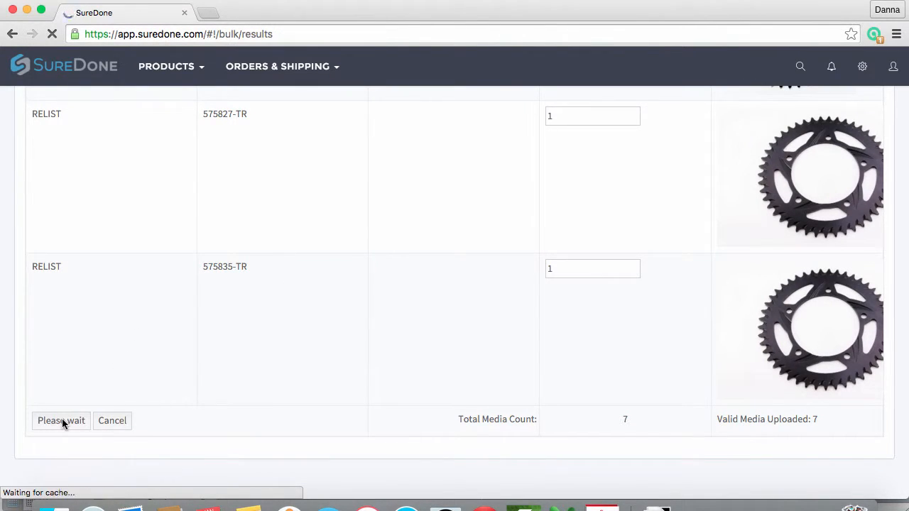
pyautogui.click(89, 158)
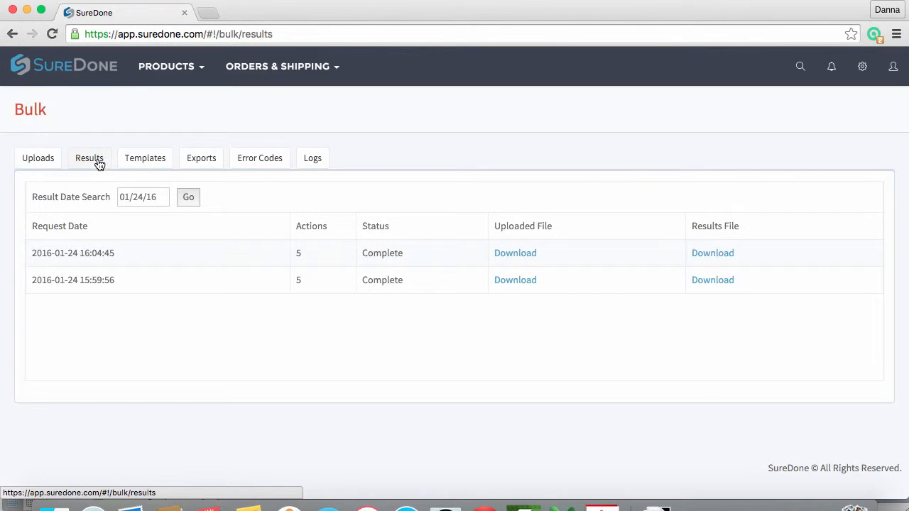
pyautogui.moveTo(712, 253)
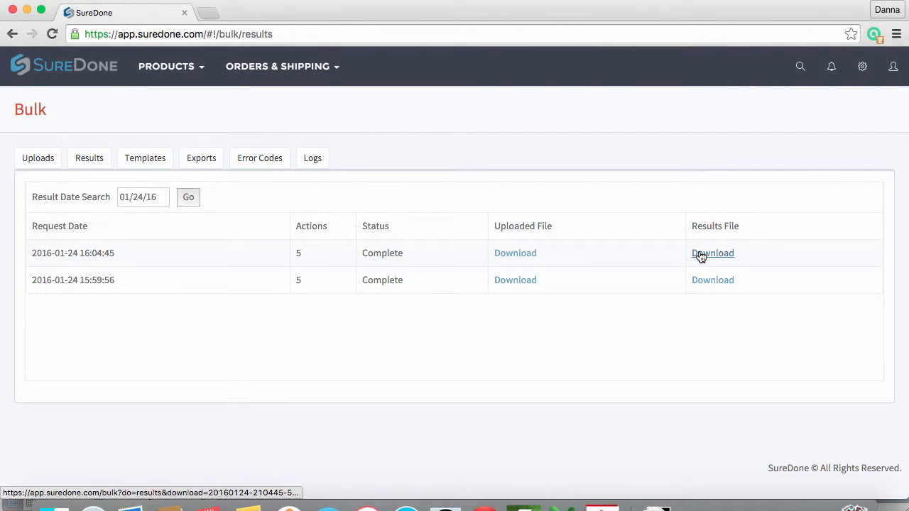
pyautogui.click(713, 253)
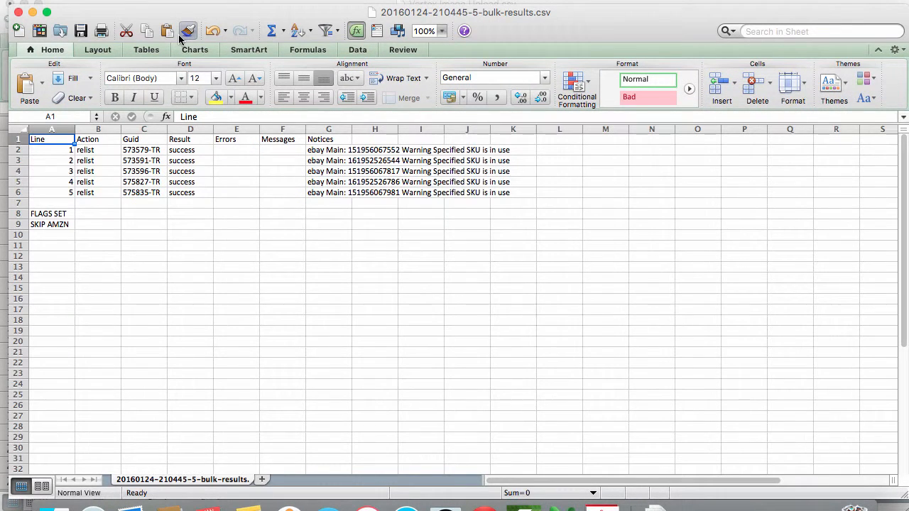
pyautogui.moveTo(187, 31)
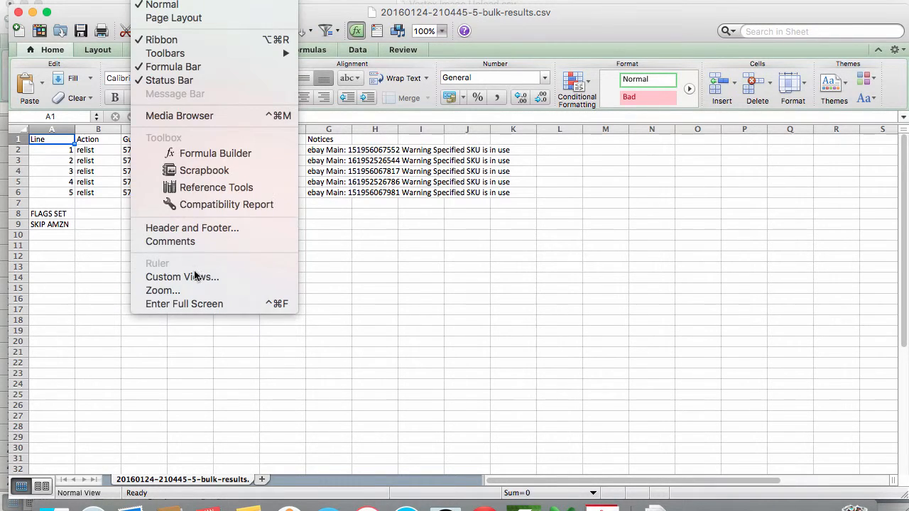
# Zoom the bulk results sheet to 150%.
pyautogui.click(163, 290)
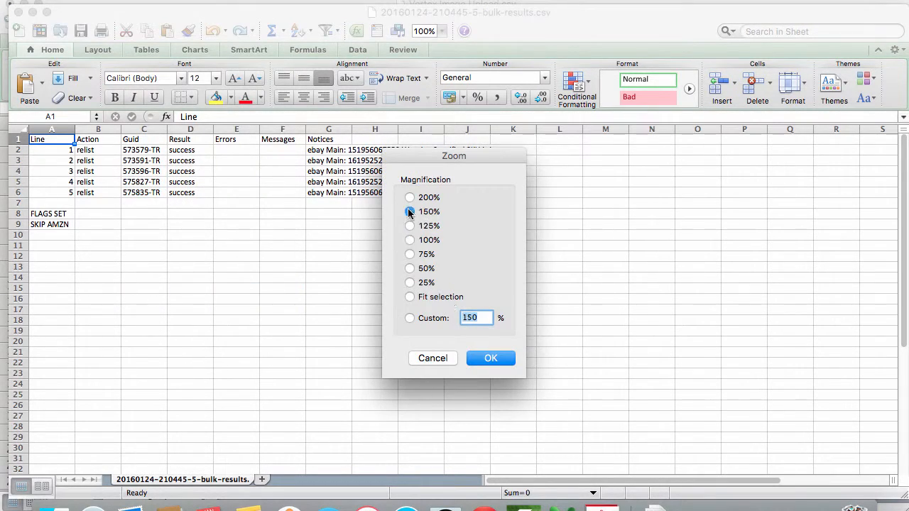
pyautogui.click(491, 358)
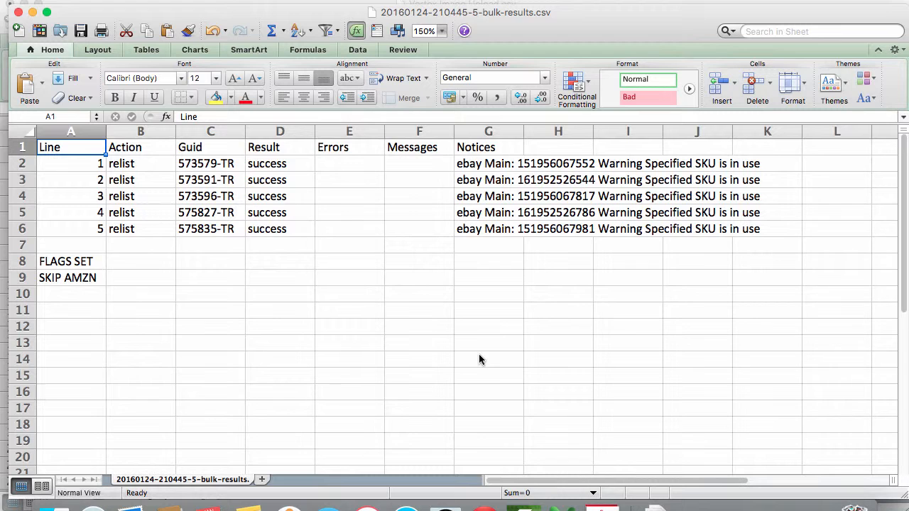
pyautogui.moveTo(484, 508)
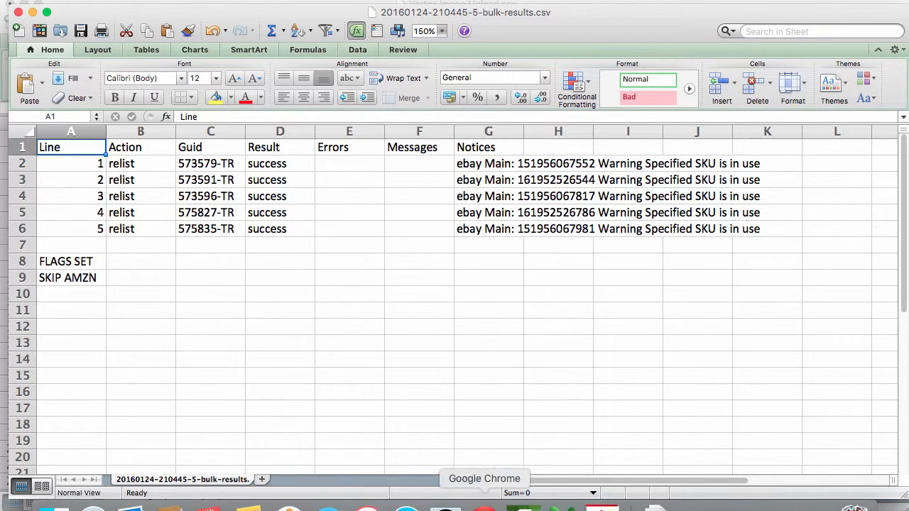
# Return to the browser and show SureDone's All Products list.
pyautogui.click(485, 478)
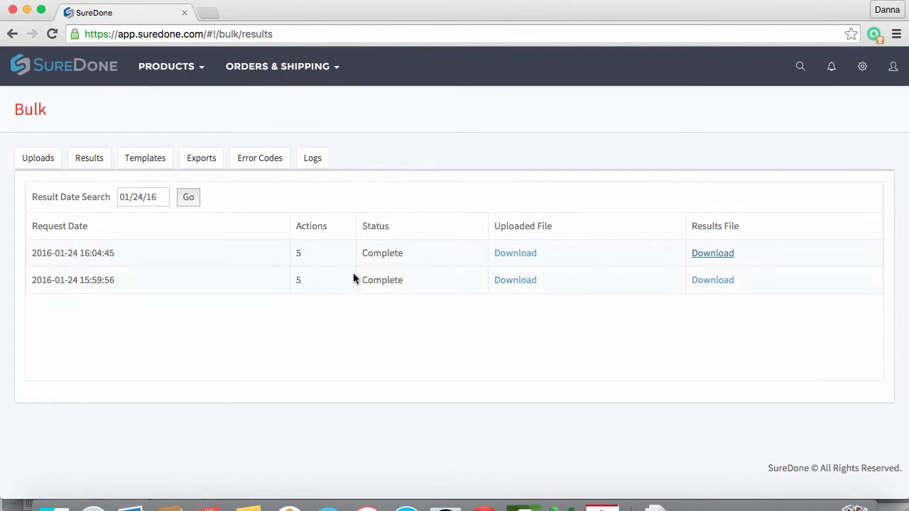
pyautogui.click(170, 66)
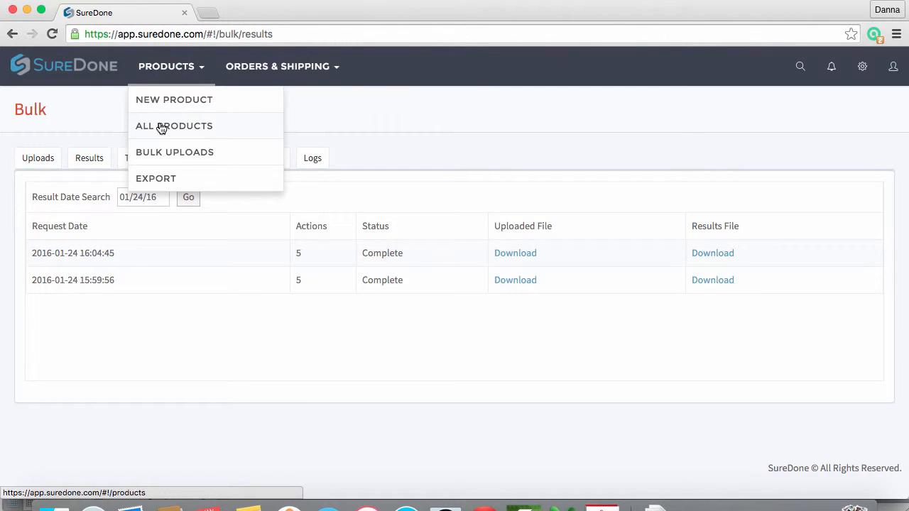
pyautogui.click(174, 126)
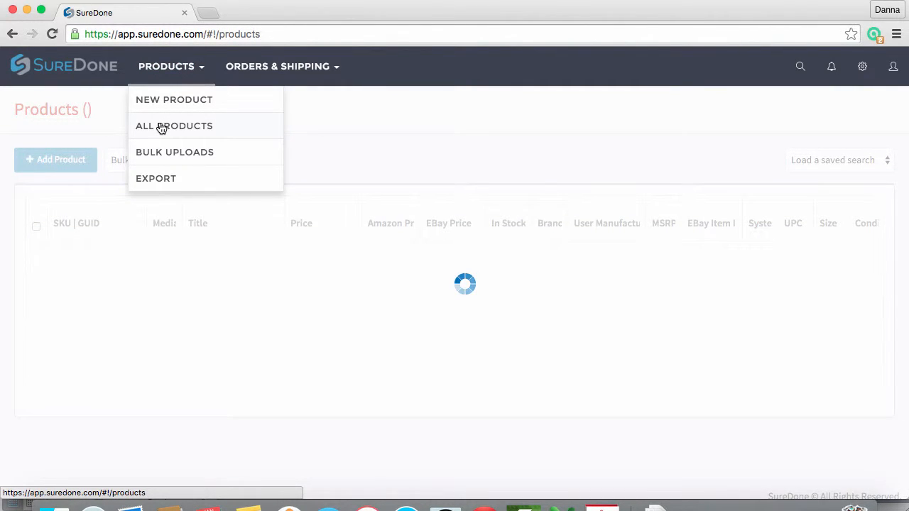
pyautogui.moveTo(382, 106)
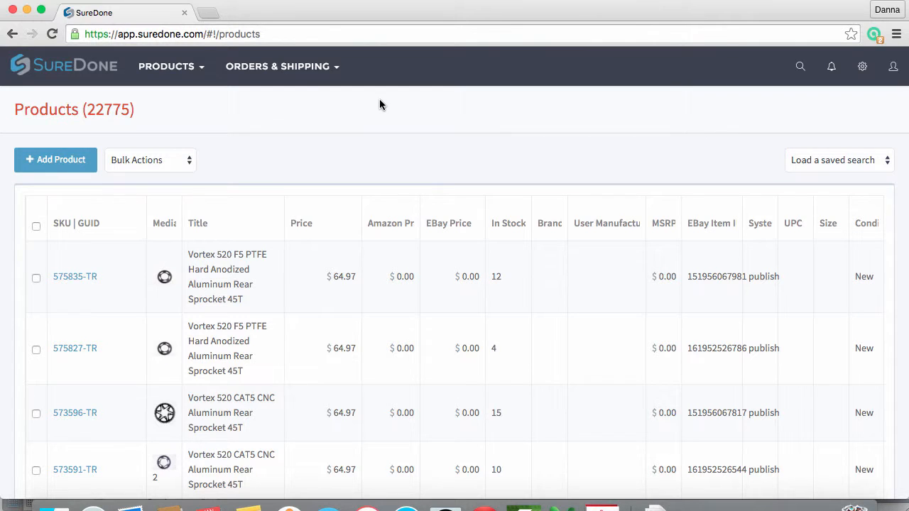
pyautogui.moveTo(126, 250)
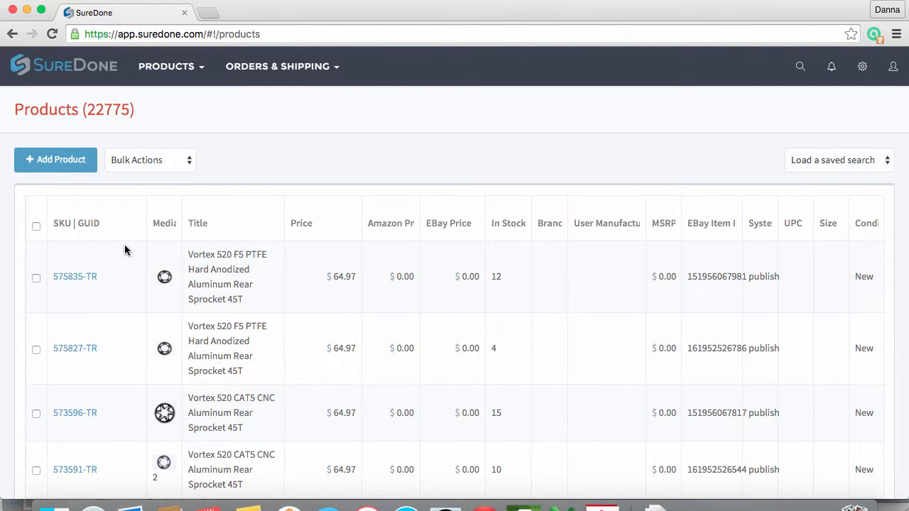
# From product 575835-TR's eBay Main details, follow the Item ID to its live eBay listing.
pyautogui.click(74, 277)
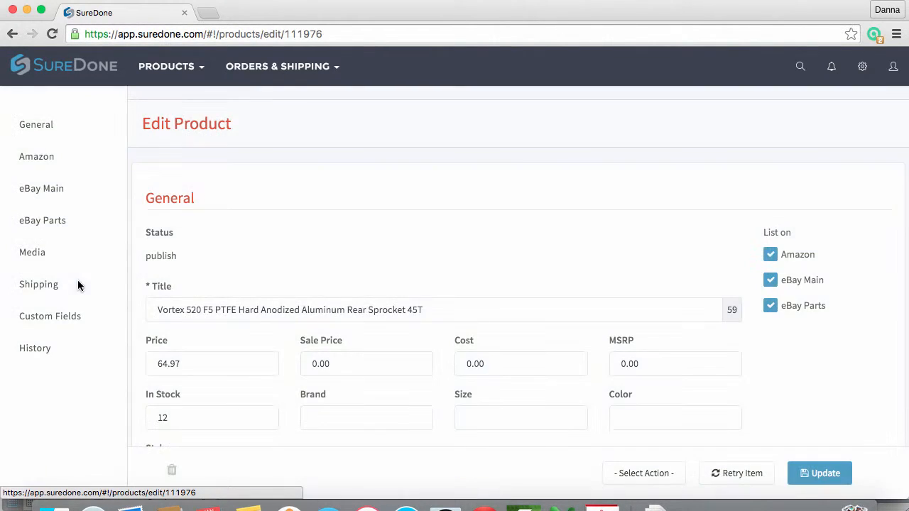
pyautogui.click(42, 189)
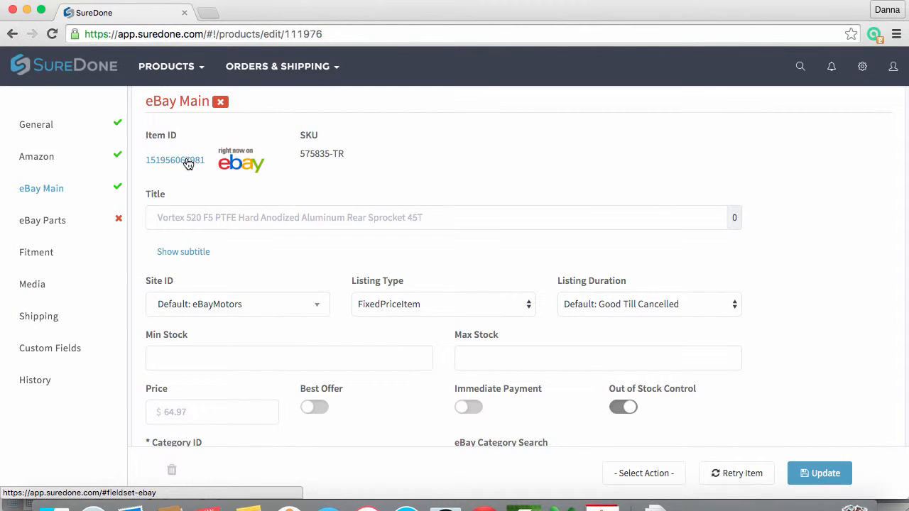
pyautogui.click(175, 160)
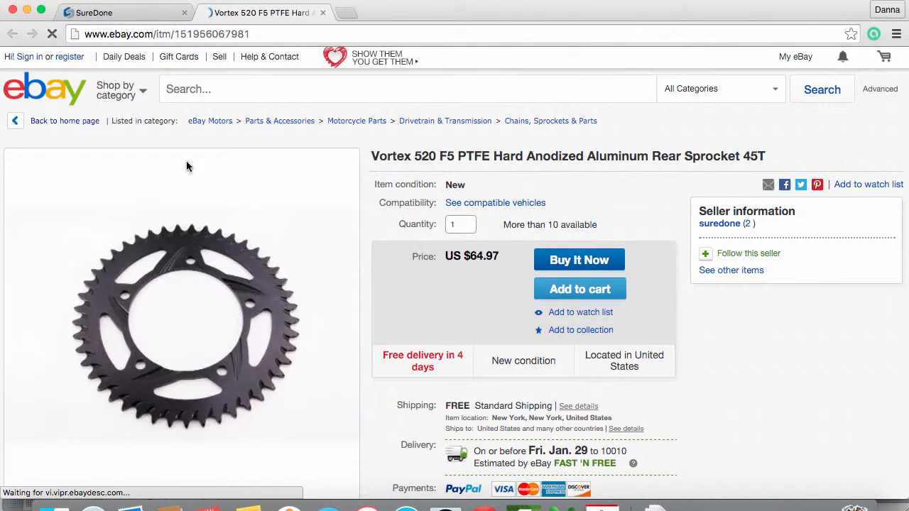